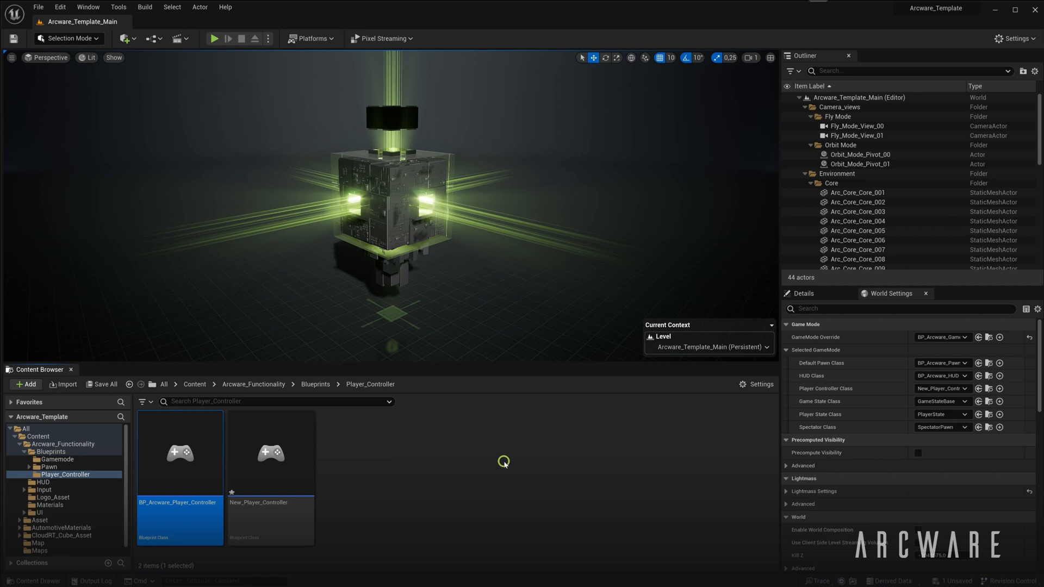
mouse_move(269, 453)
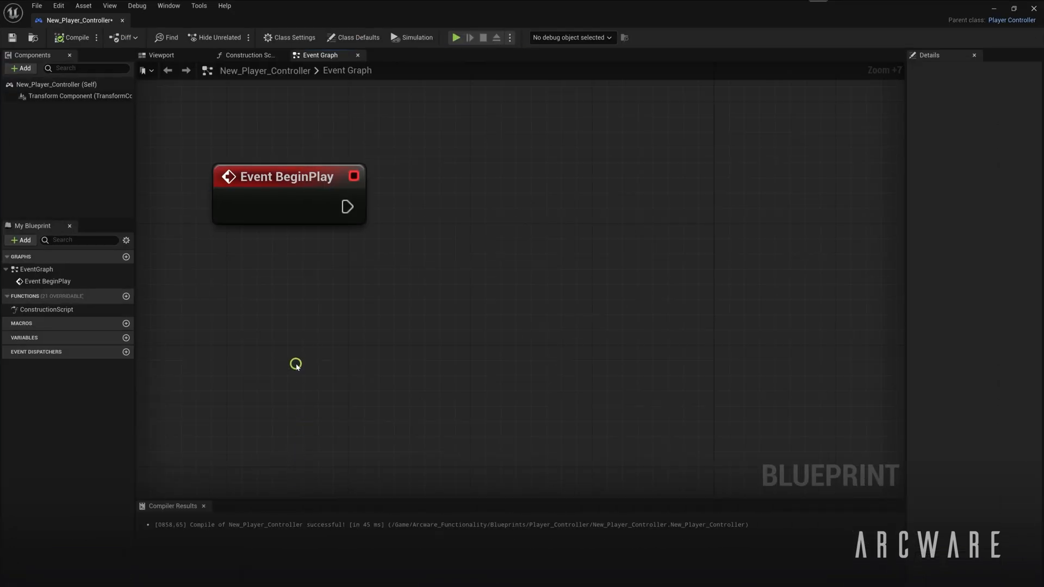
mouse_move(22, 68)
type("pixel")
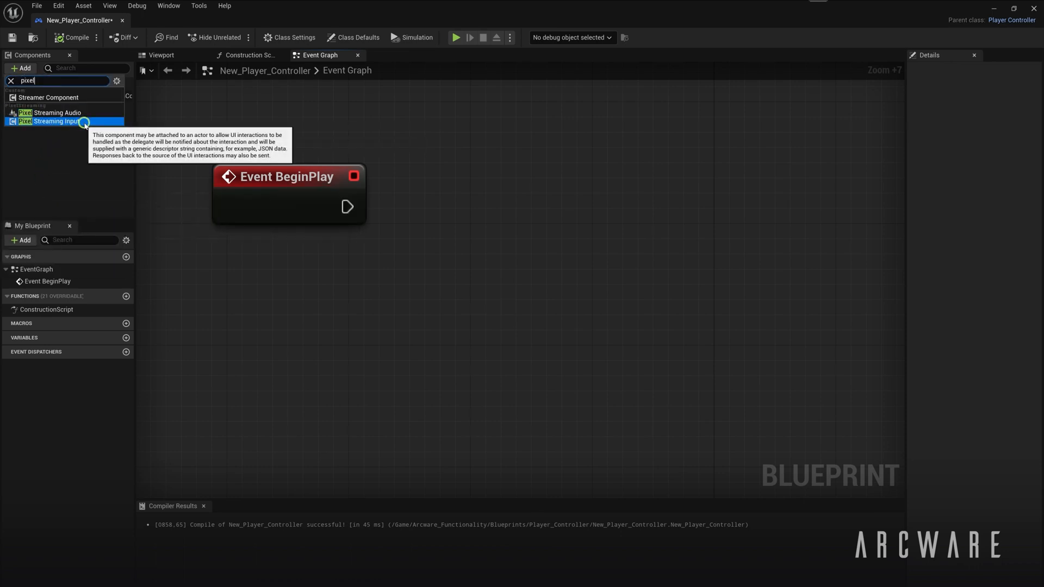
- Add a Pixel Streaming Input component to New_Player_Controller
left_click(54, 121)
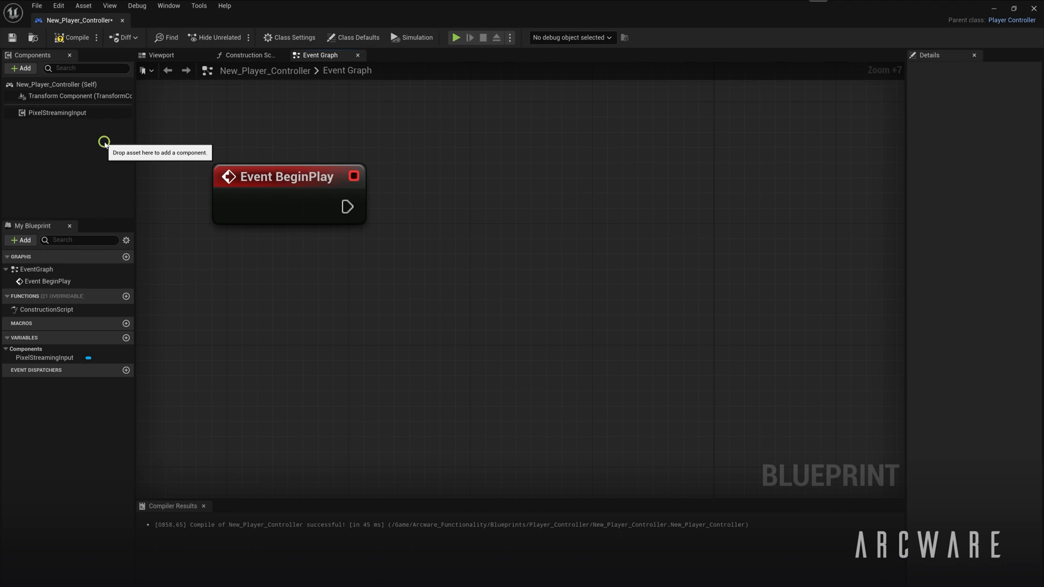
- From BeginPlay, bind a custom event Input_Received_Event to the component's On Input Event
left_click(58, 112)
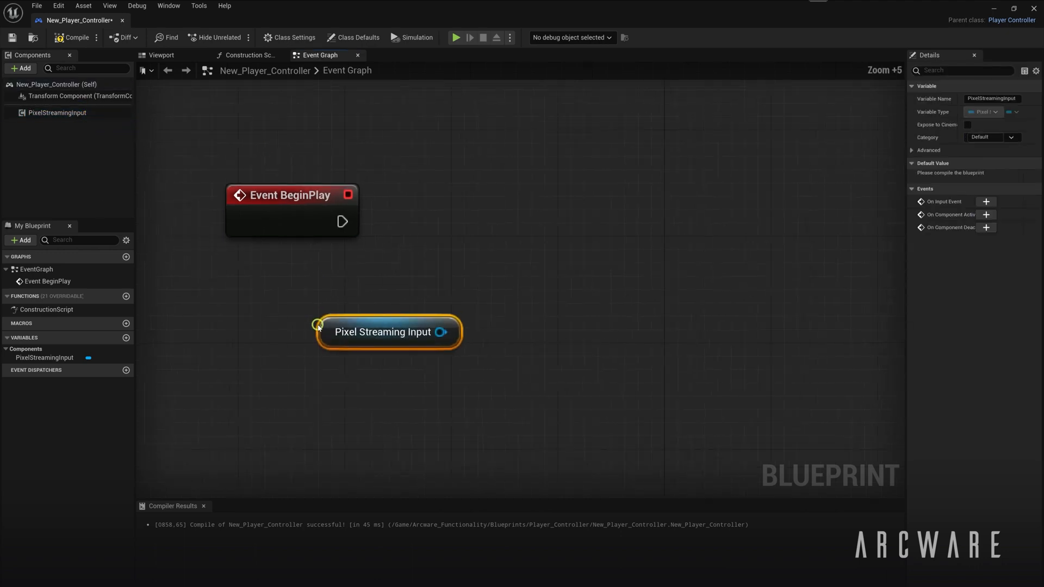
scroll("down", 3)
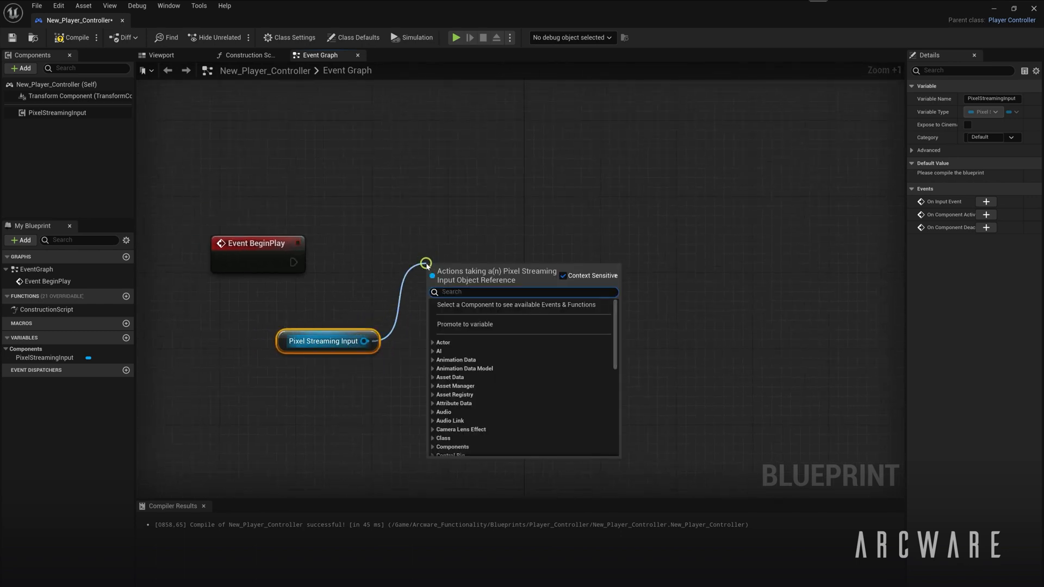
type("bind")
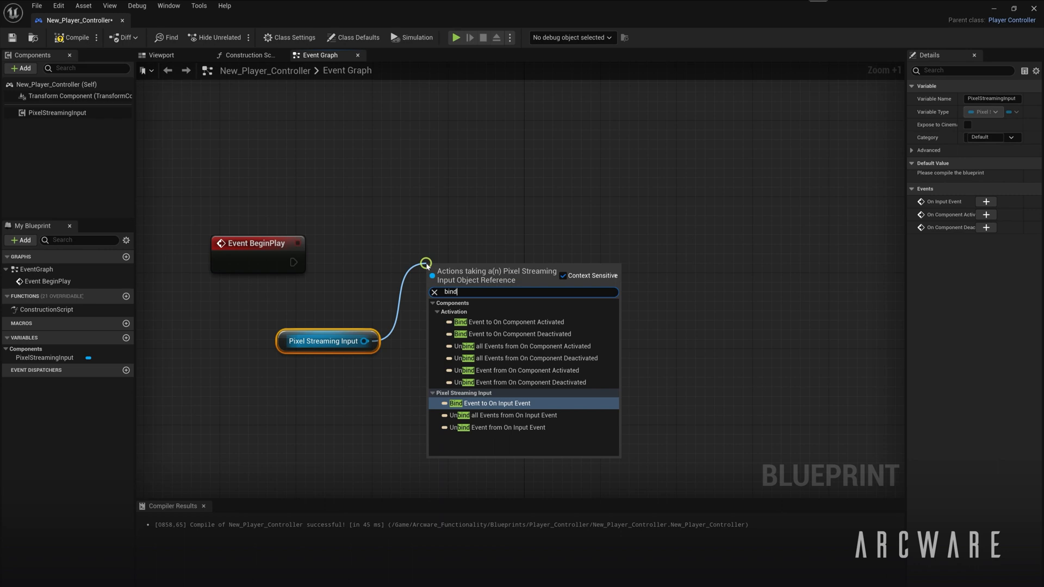
mouse_move(533, 405)
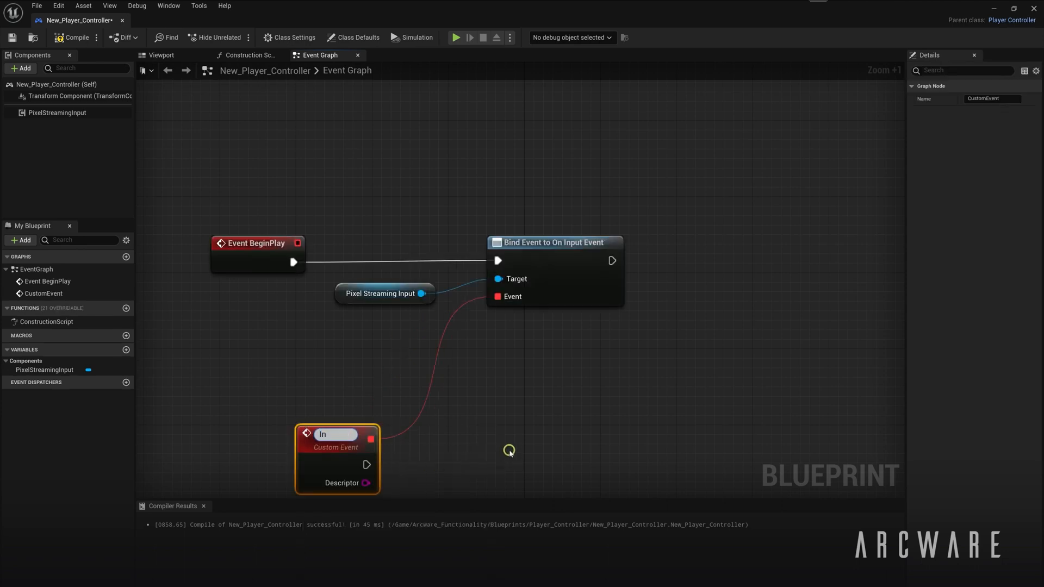
type("Input_Received_Event")
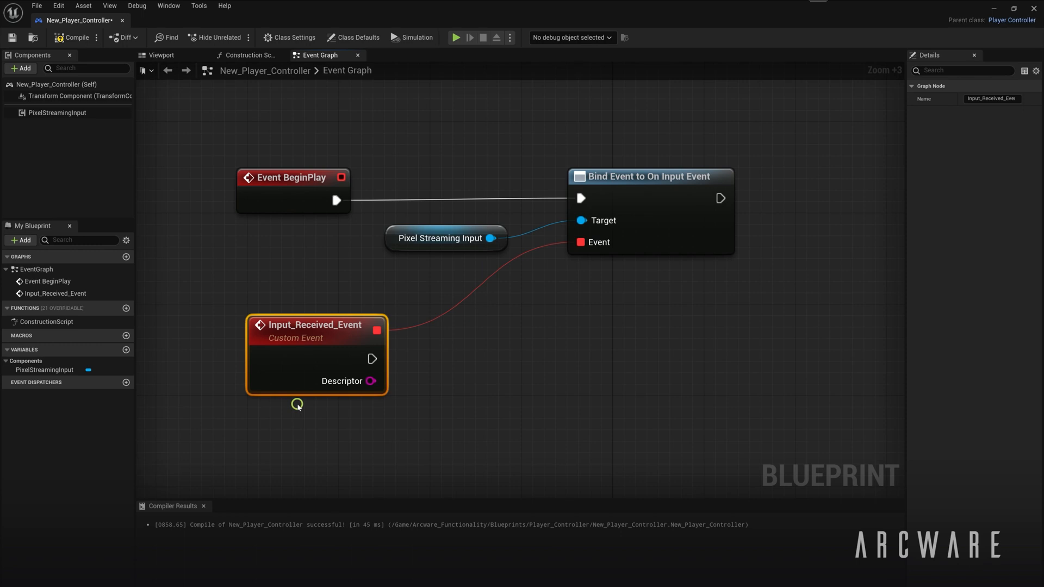
mouse_move(372, 381)
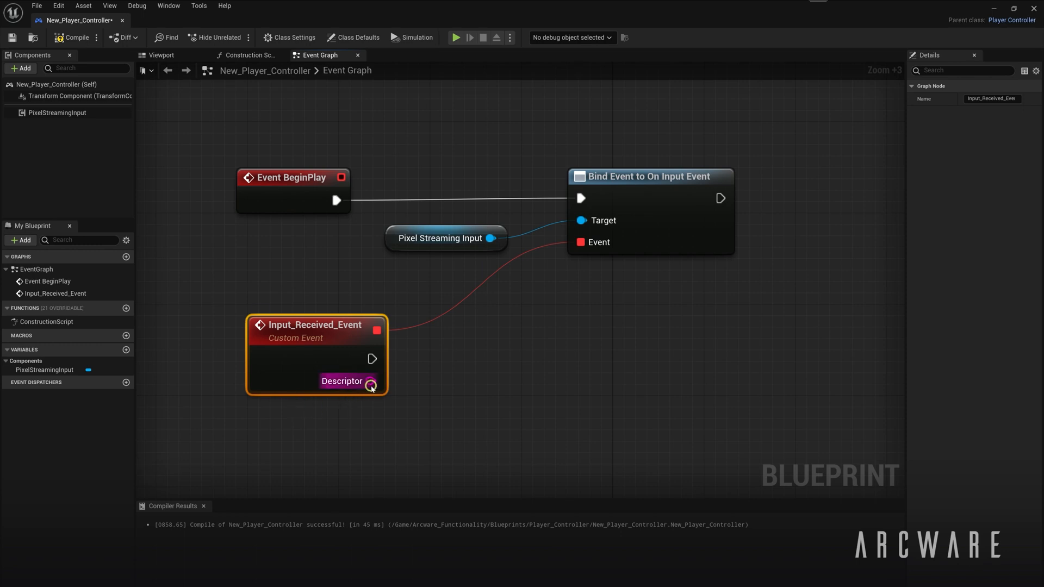
mouse_move(372, 387)
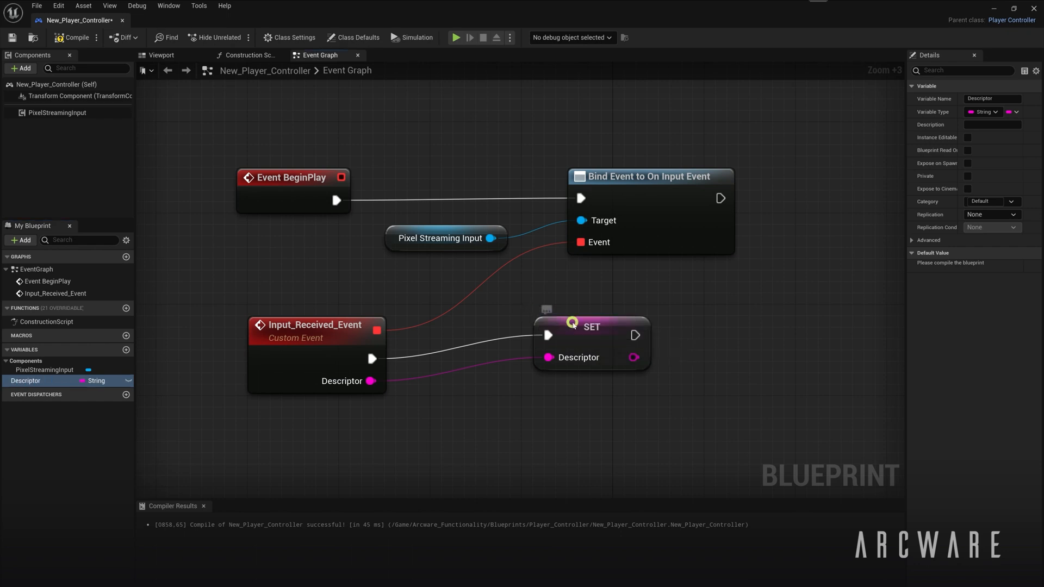
- Promote the Descriptor pin to a variable and set it from Input_Received_Event
scroll("down", 3)
type("g")
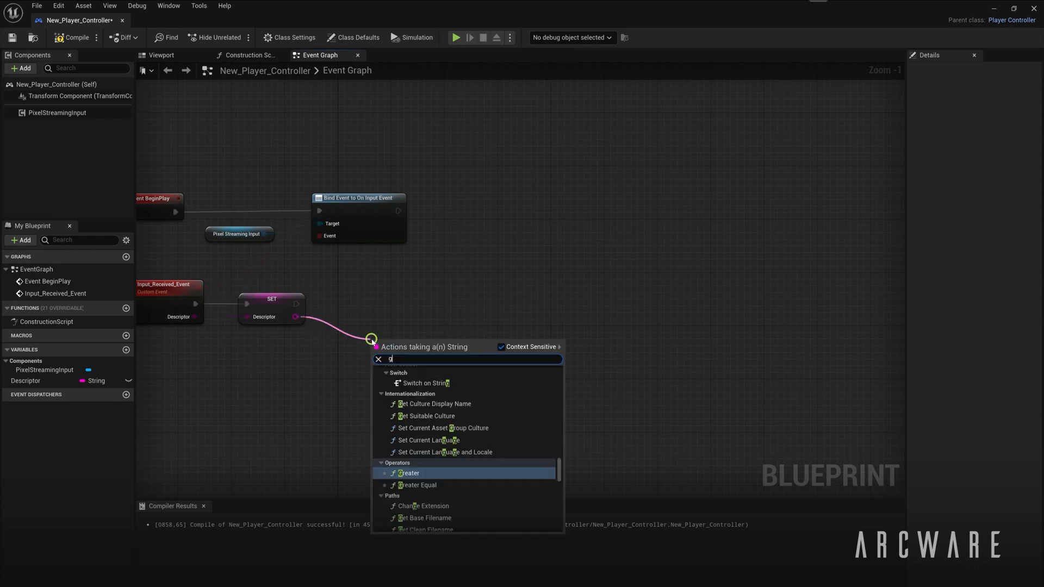
- Read the Console field from Descriptor via Get Json String Value and branch on Success
type("et json")
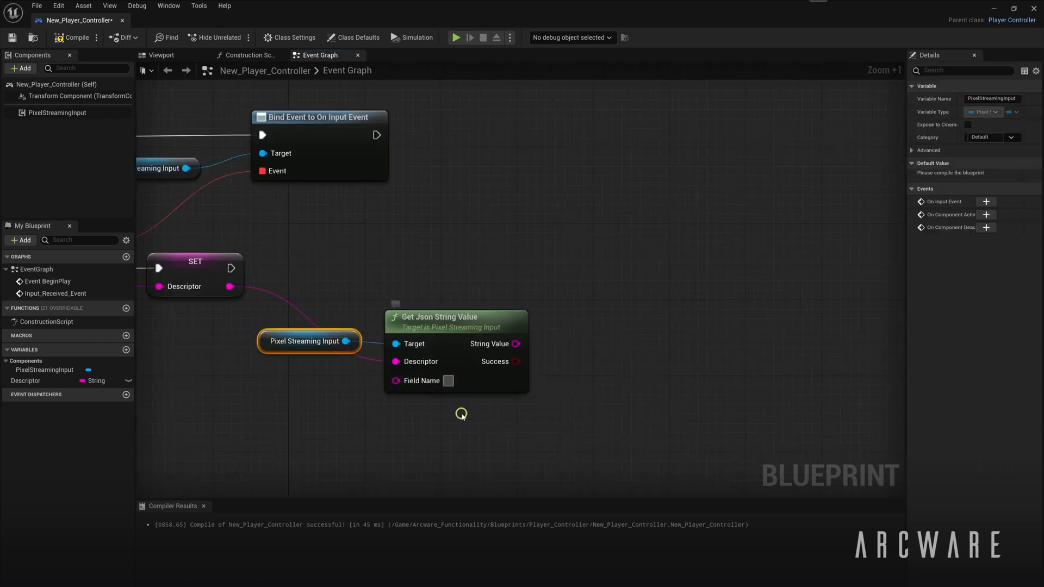
type("Console")
type("b")
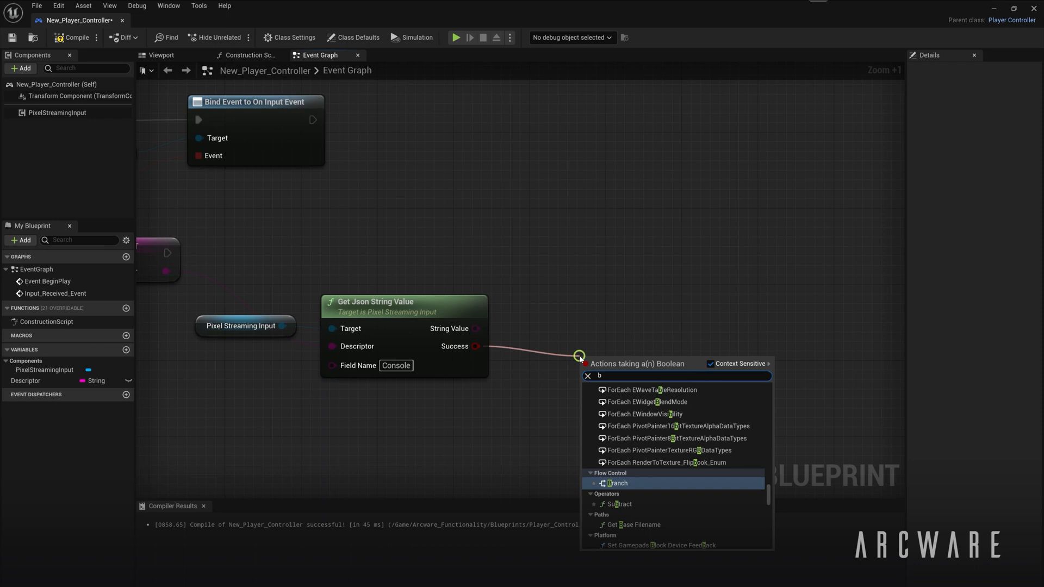
left_click(618, 483)
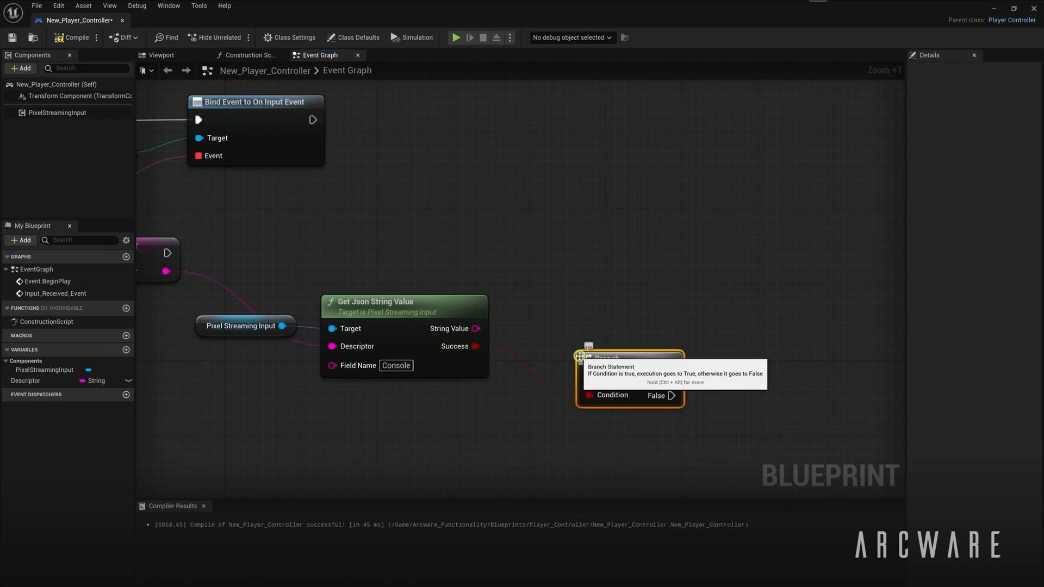
left_click_drag(609, 358, 549, 253)
type("cont")
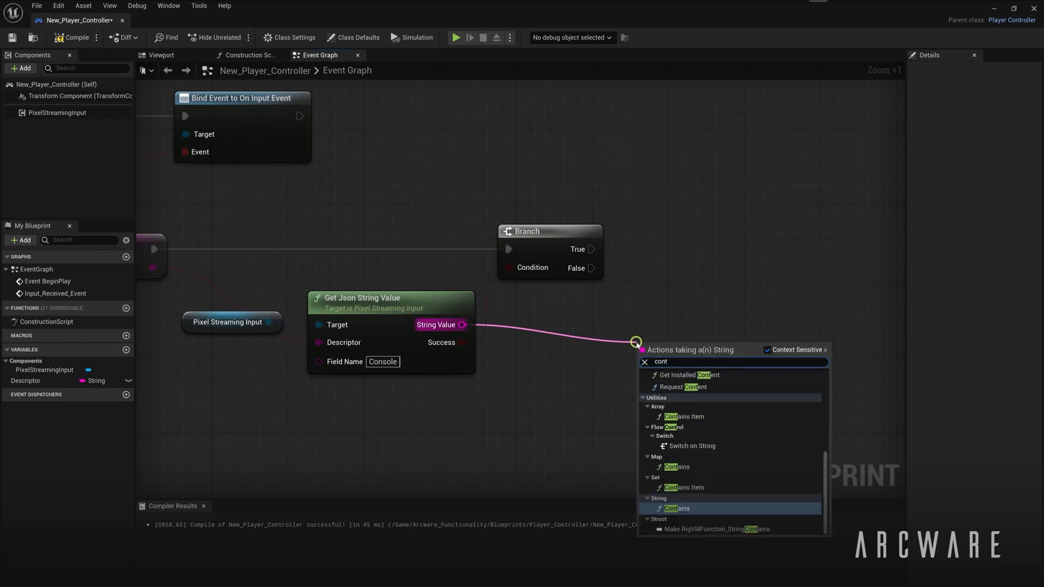
- Check whether the Console value contains 'setres' and add a second Branch on that result
left_click(675, 508)
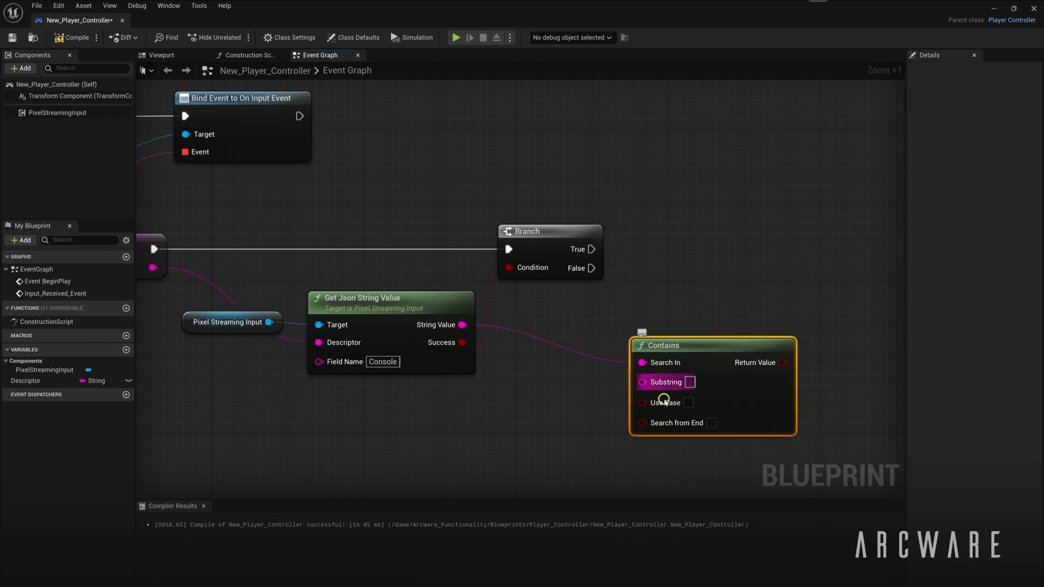
type("setres")
type("branch")
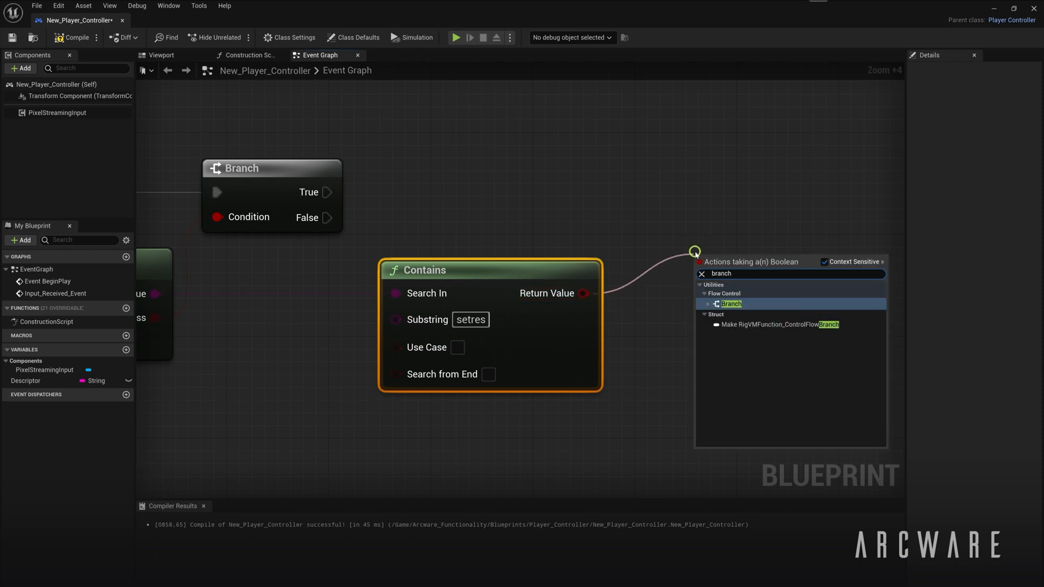
left_click(730, 304)
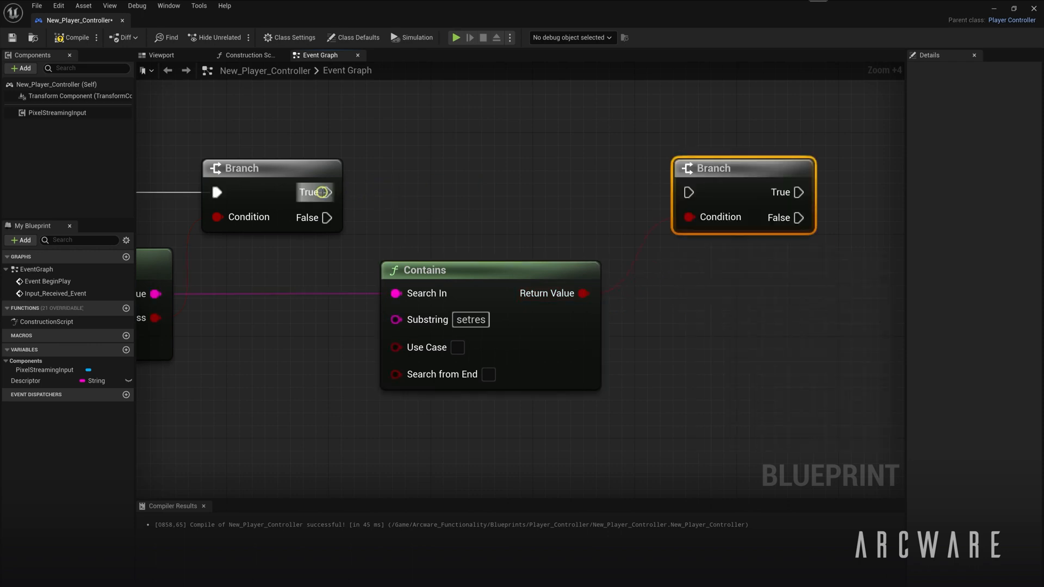
scroll("down", 3)
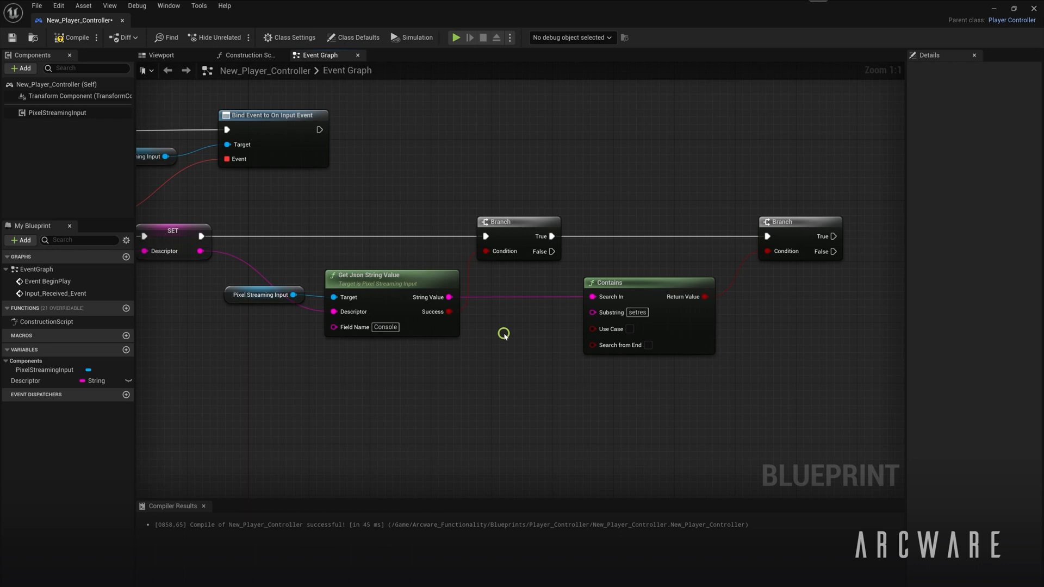
mouse_move(555, 334)
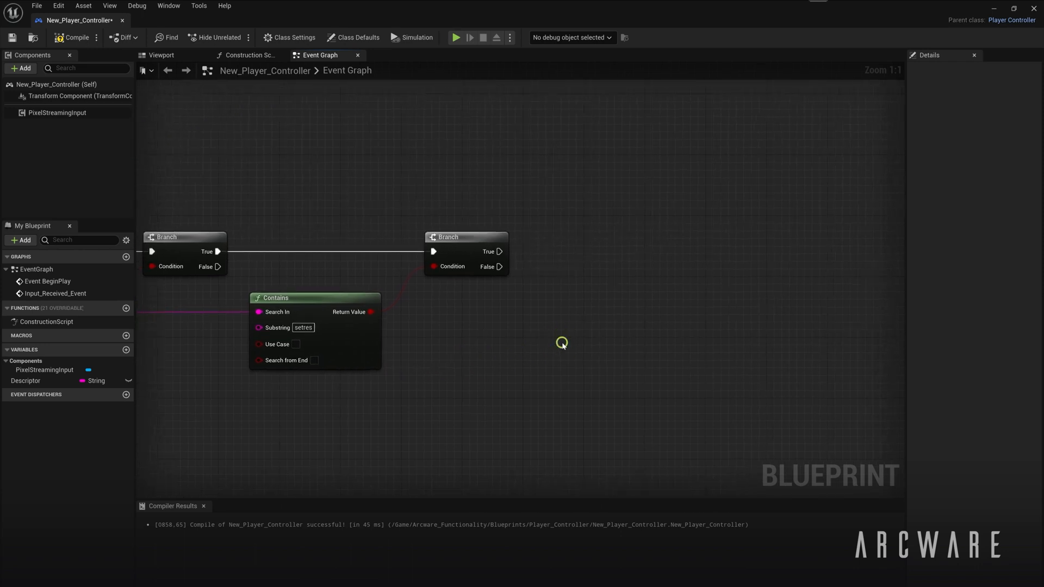
mouse_move(496, 251)
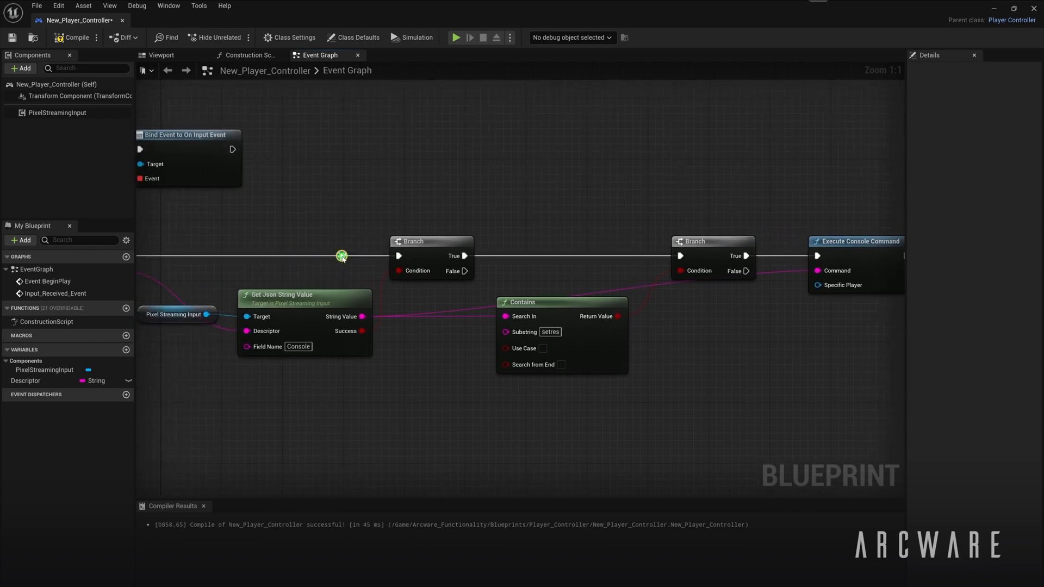
- Run the Console string through Execute Console Command on the second Branch's True path
scroll("down", 3)
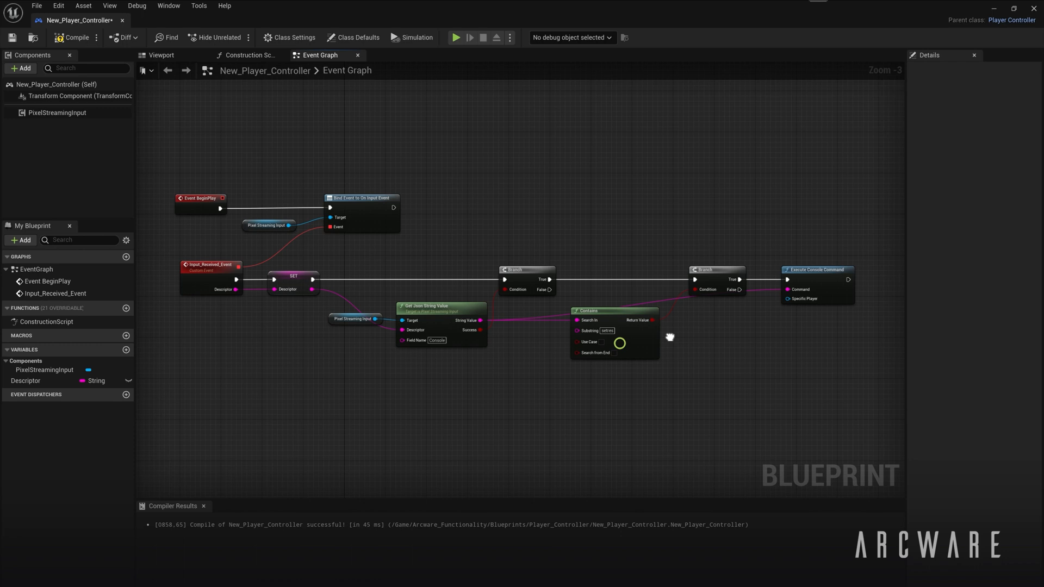
scroll("up", 3)
type("send pixel")
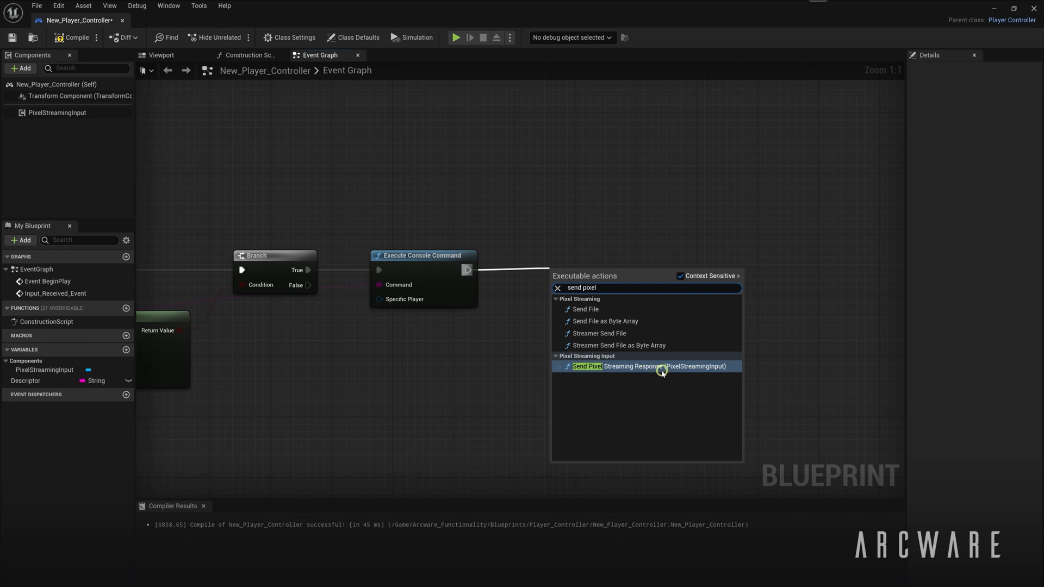
- Set the Send Pixel Streaming Response descriptor to { "Console": "r.setres 1920x1080w" }
left_click(648, 366)
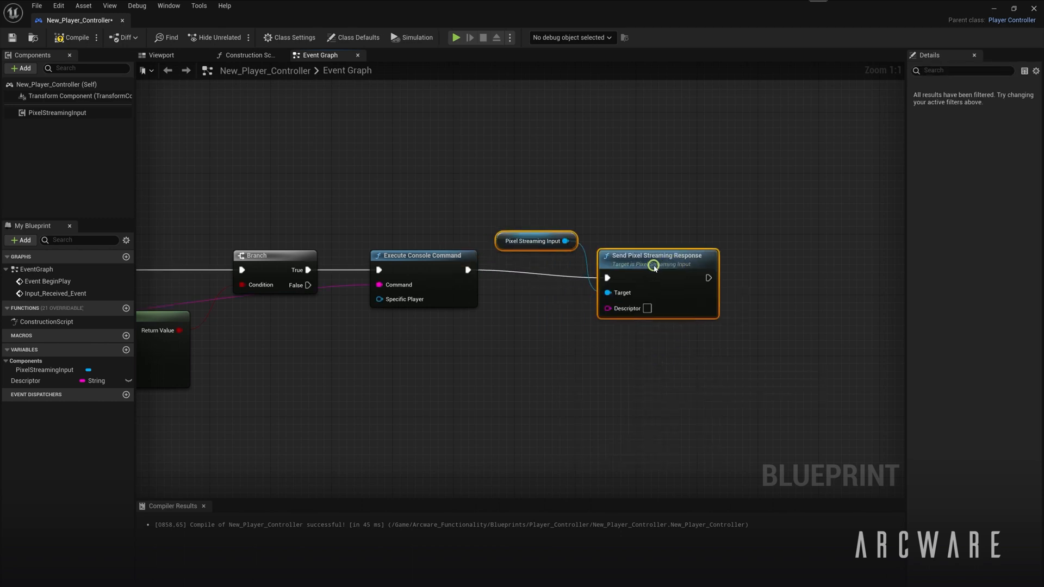
left_click(536, 241)
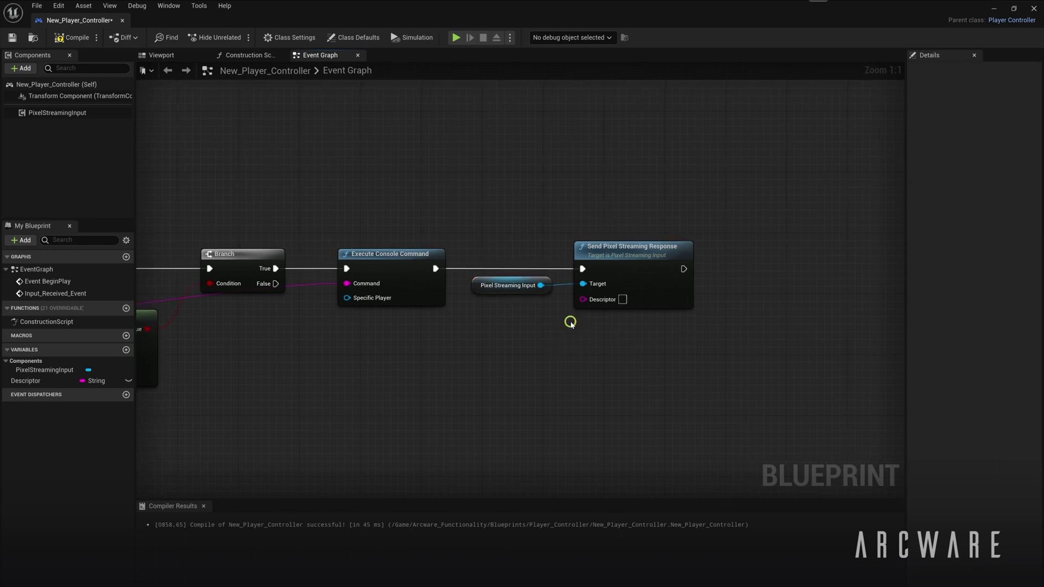
mouse_move(570, 321)
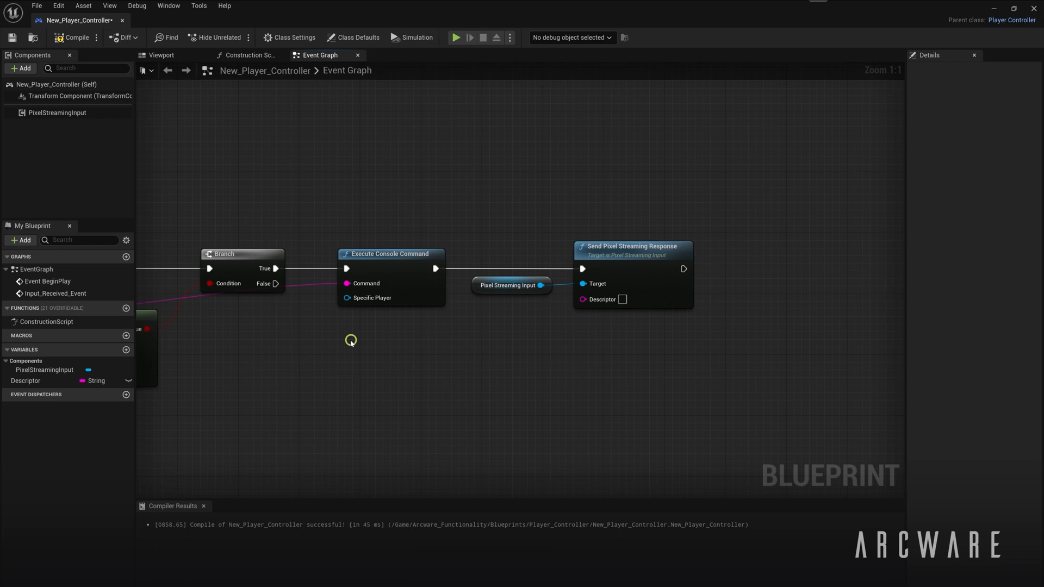
mouse_move(622, 300)
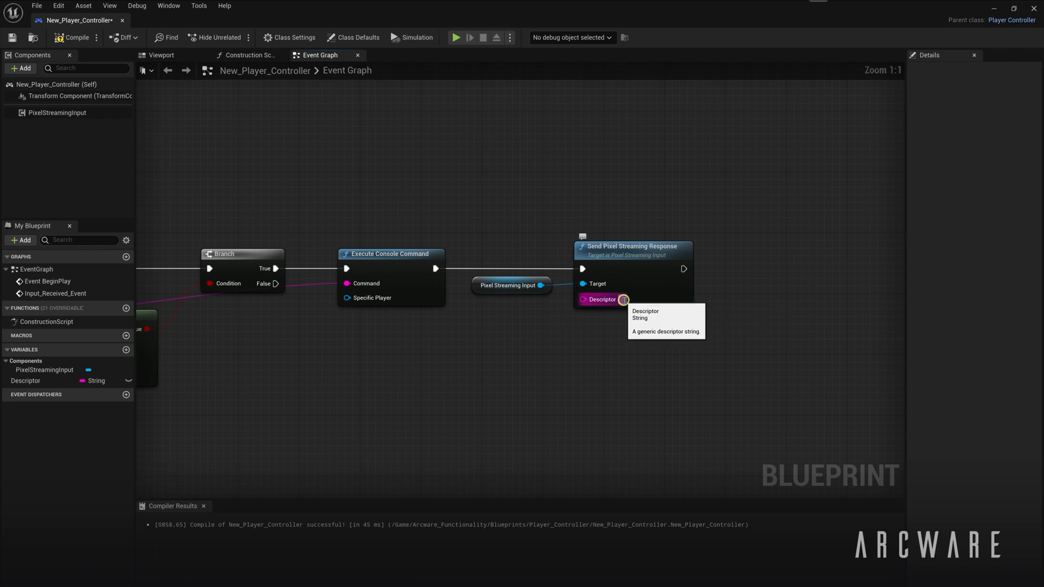
left_click(622, 299)
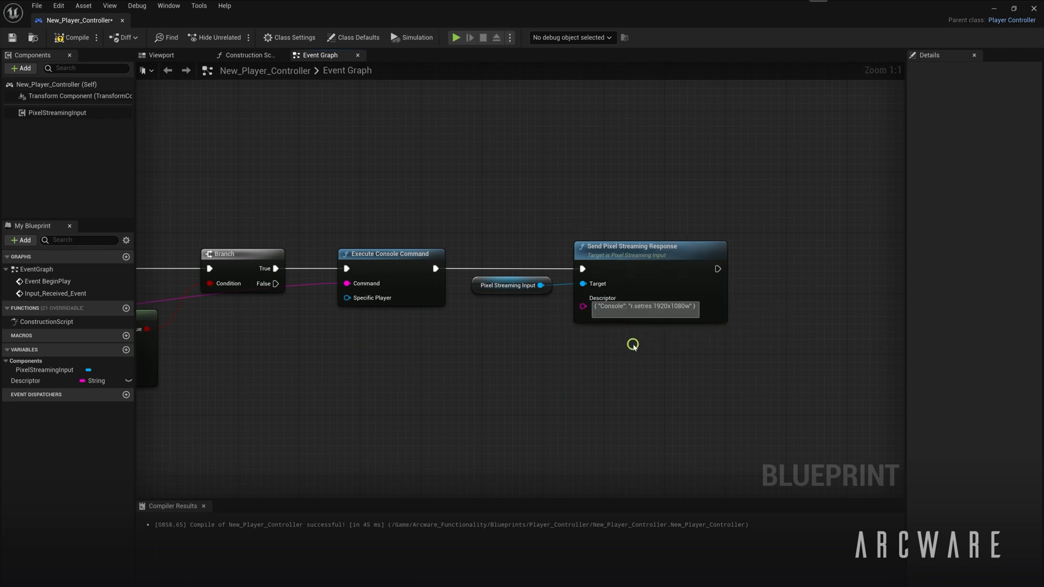
scroll("up", 3)
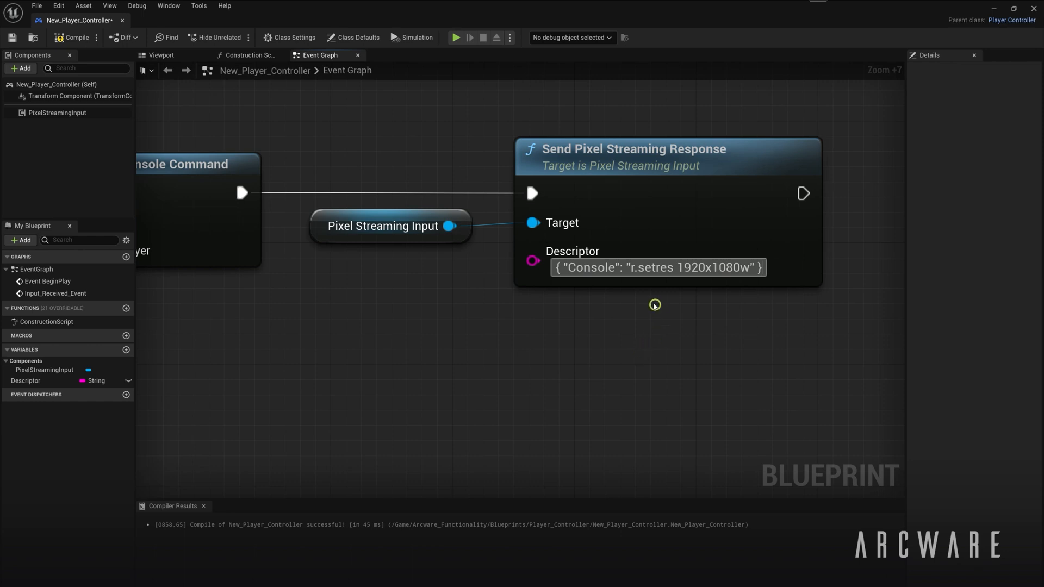
scroll("down", 3)
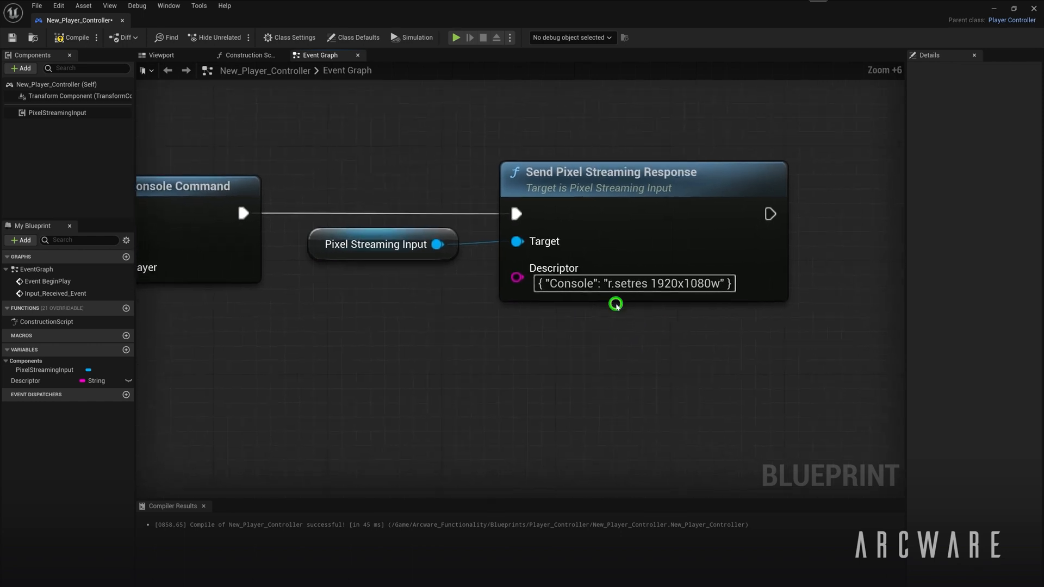
mouse_move(589, 344)
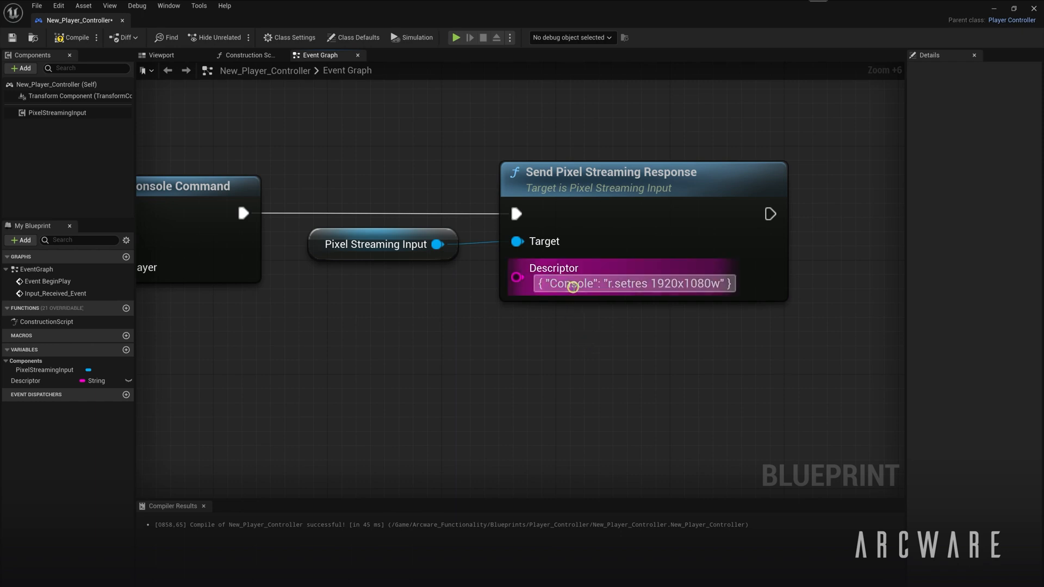
double_click(571, 283)
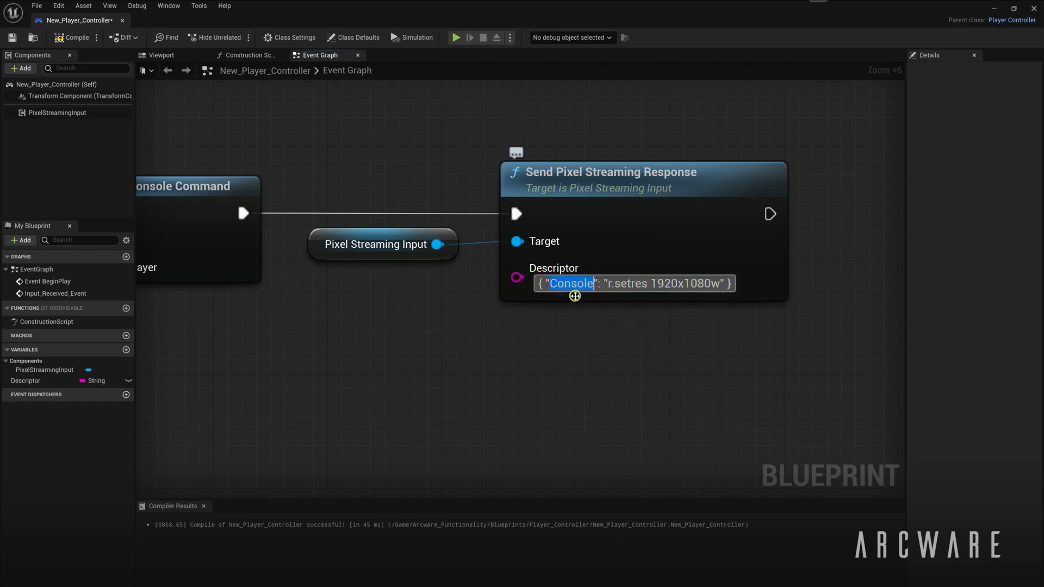
mouse_move(600, 308)
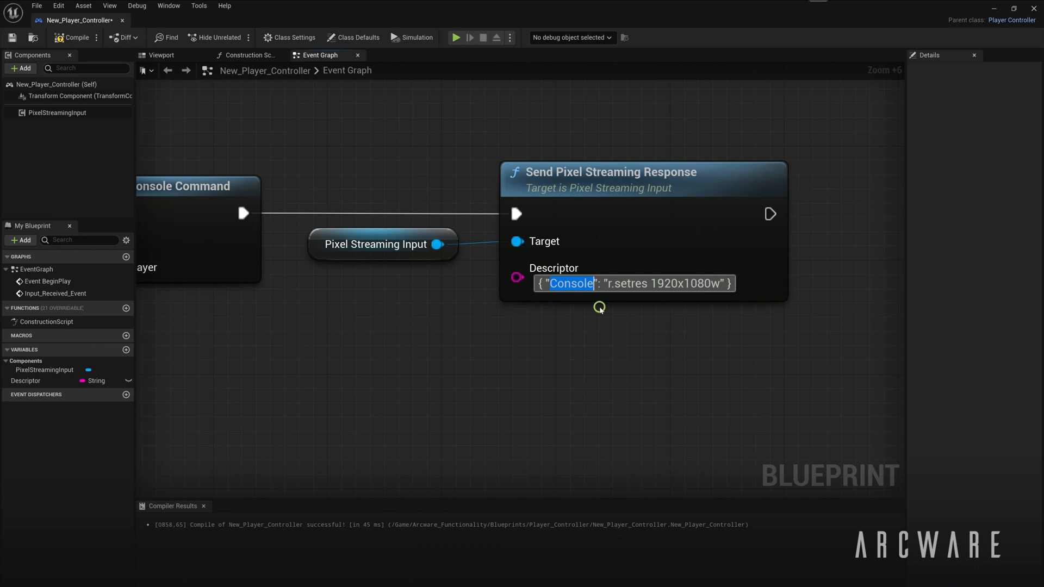
mouse_move(607, 281)
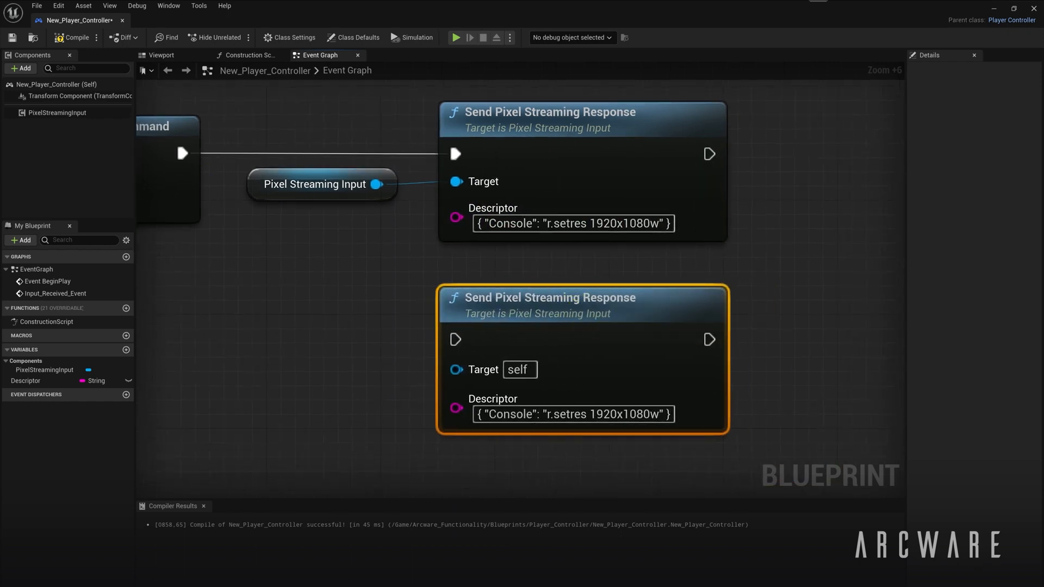
mouse_move(604, 434)
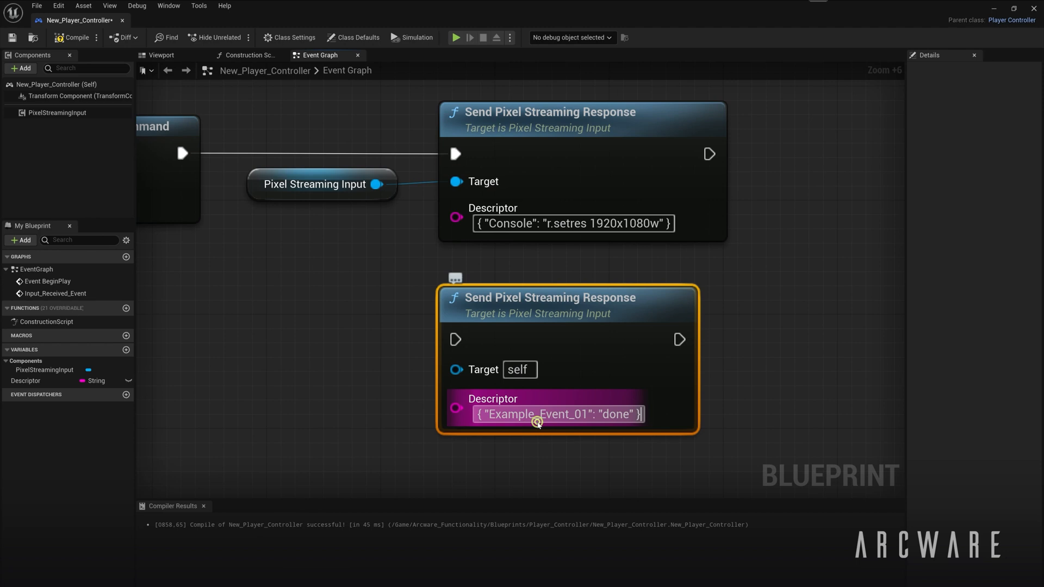
mouse_move(619, 413)
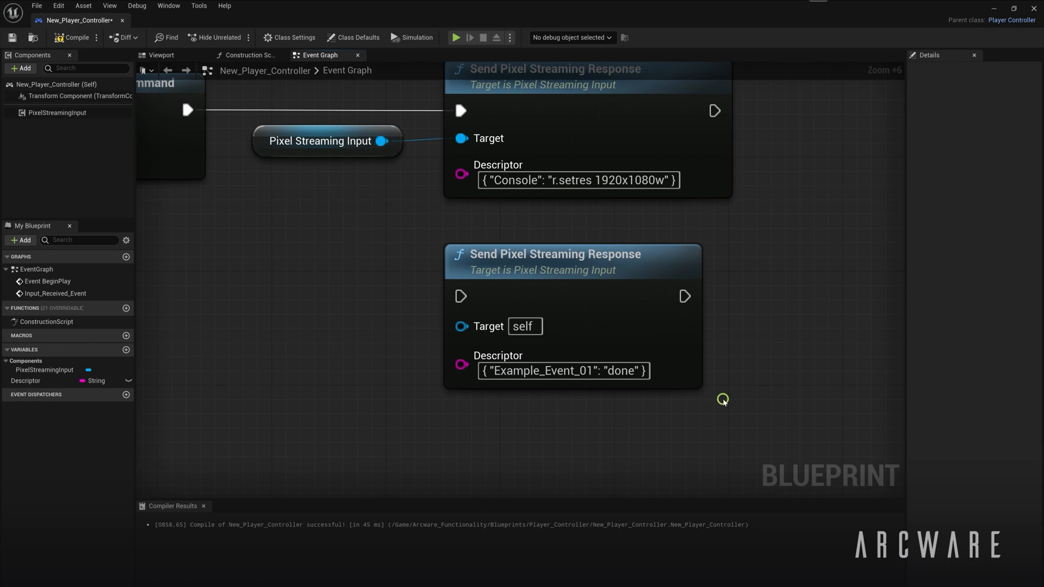
mouse_move(441, 391)
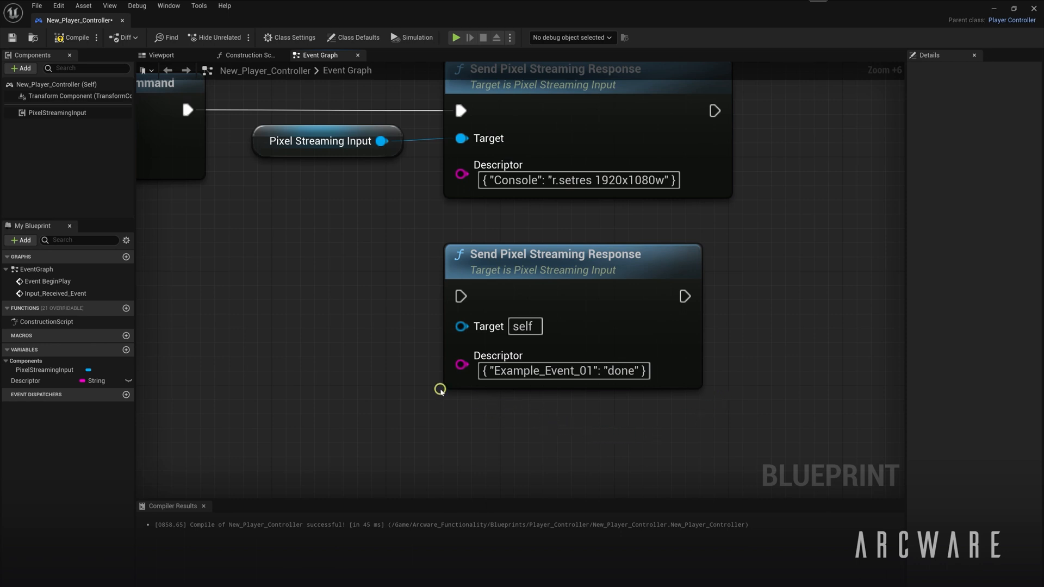
- Duplicate the response with { "Example_Event_01": "done" } and wrap the handler in a Console comment
scroll("down", 3)
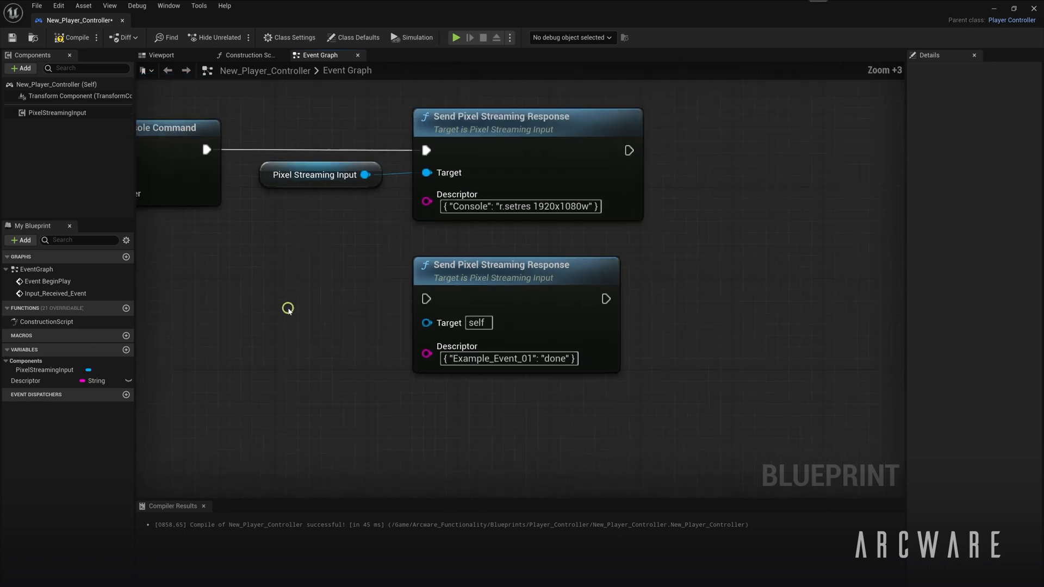
scroll("down", 3)
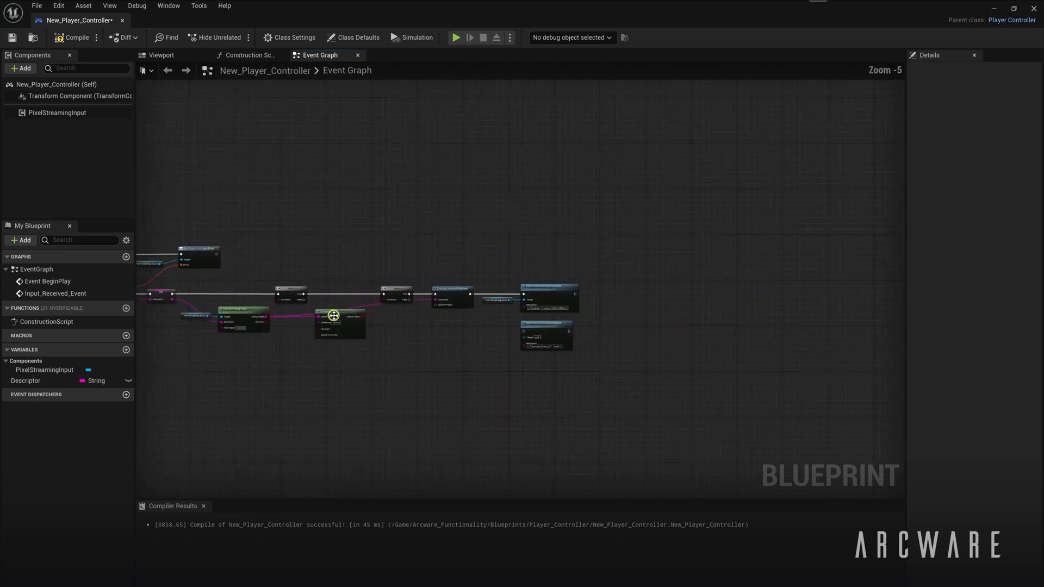
scroll("up", 3)
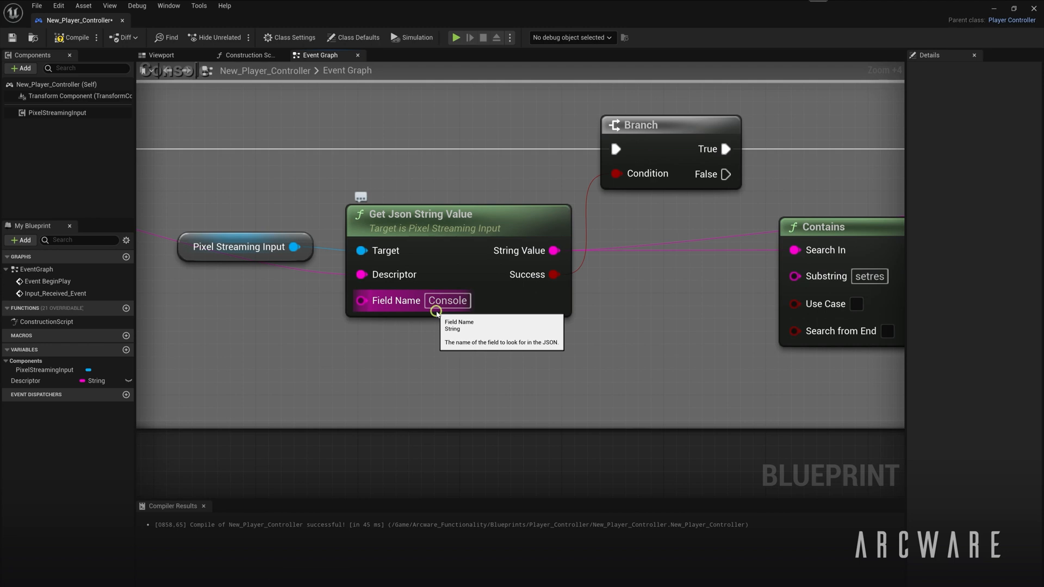
mouse_move(555, 251)
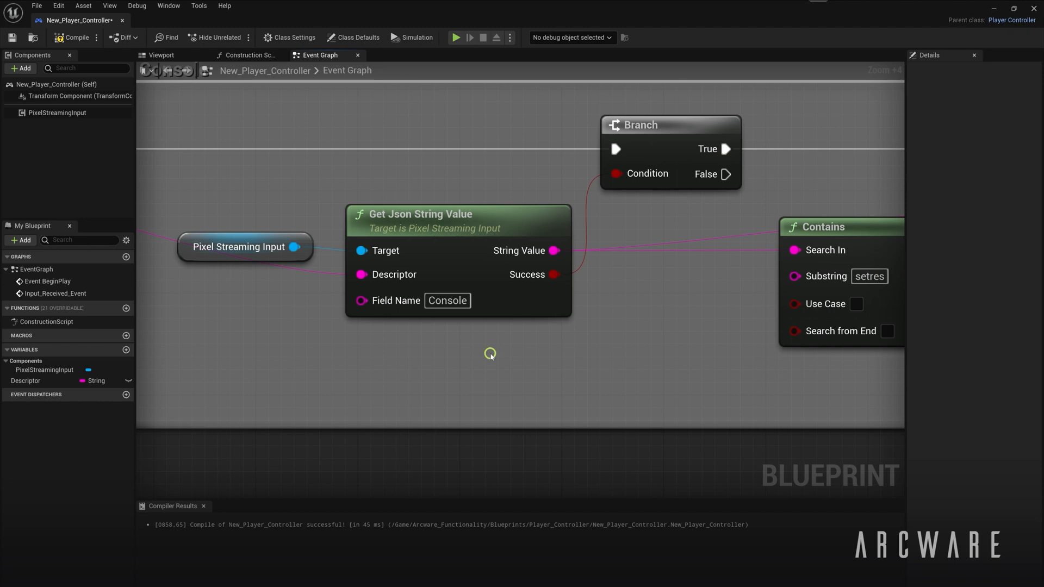
scroll("down", 3)
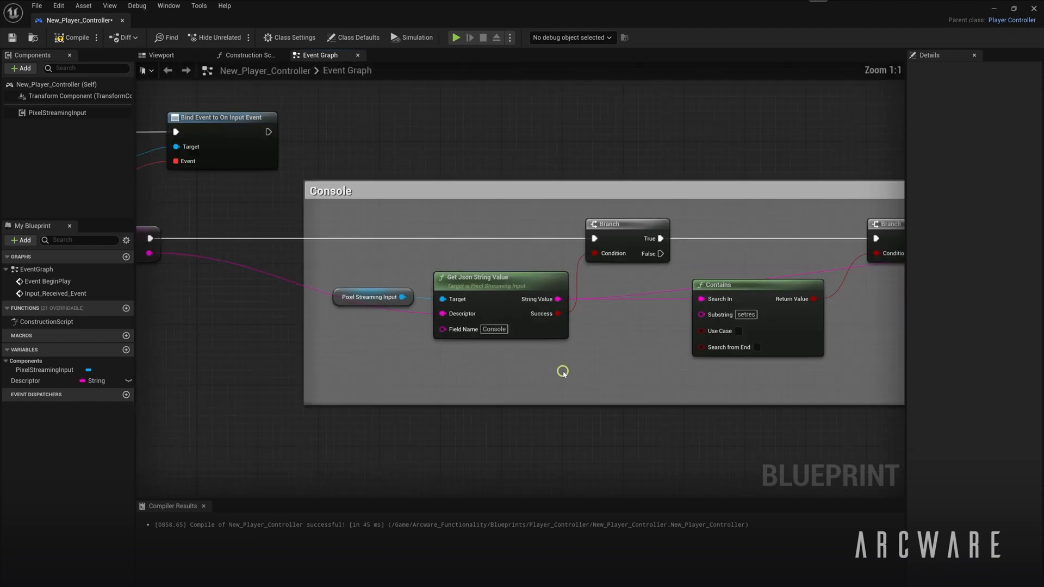
- Insert a Sequence node after SET Descriptor, ahead of the Console group
scroll("down", 3)
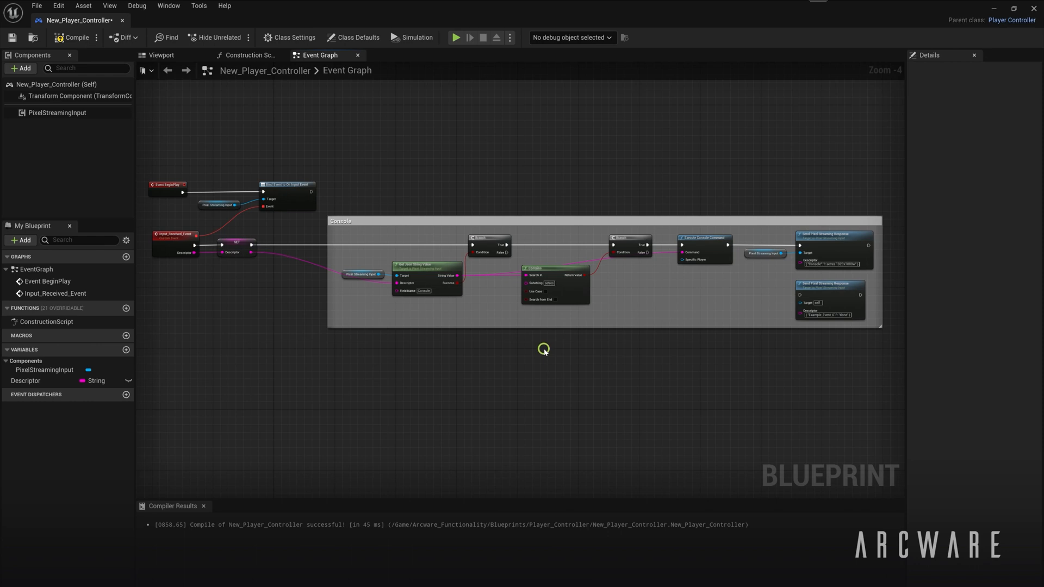
mouse_move(569, 308)
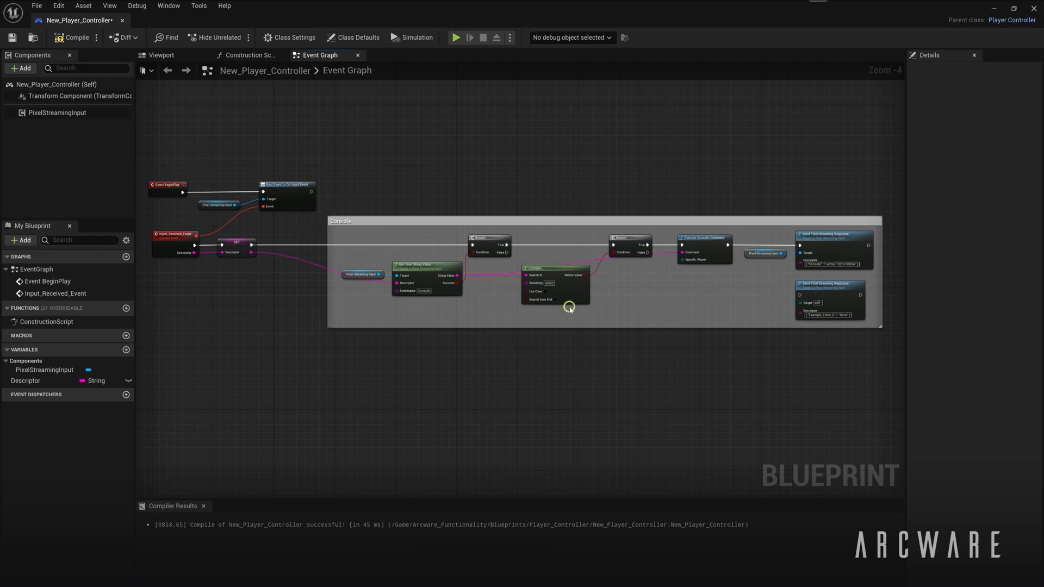
mouse_move(559, 315)
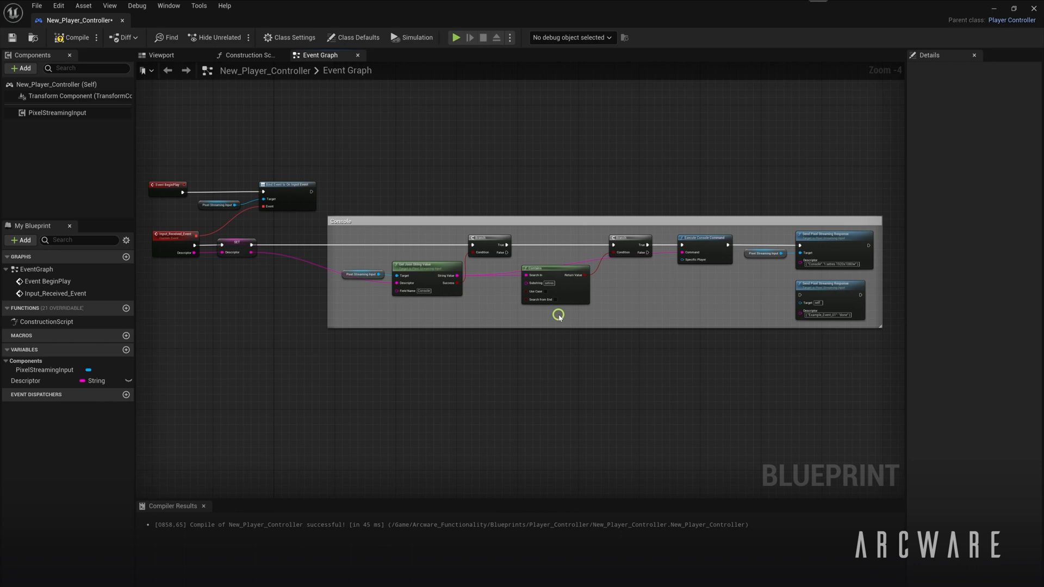
mouse_move(307, 276)
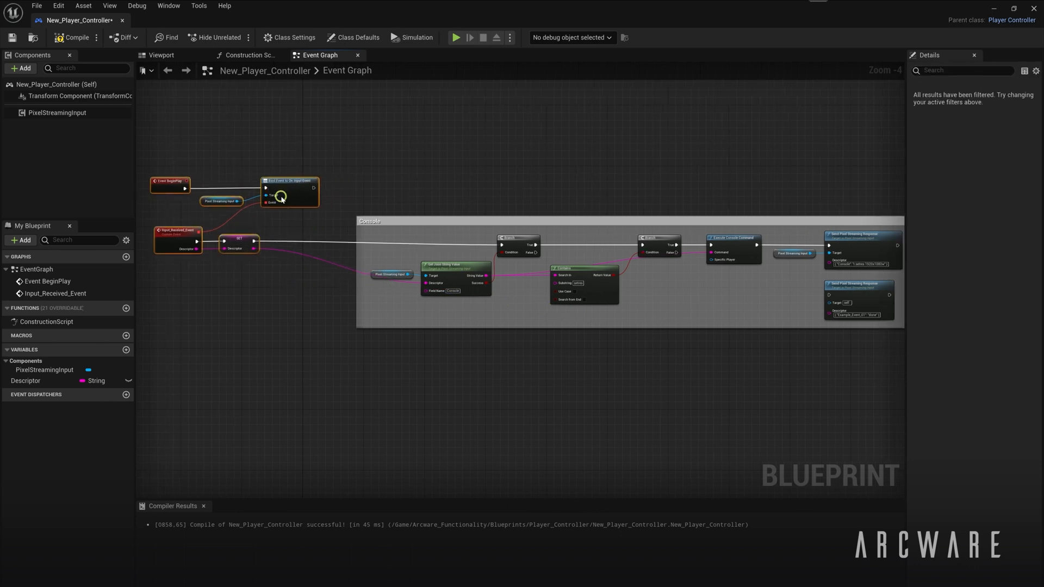
mouse_move(239, 245)
type("seq")
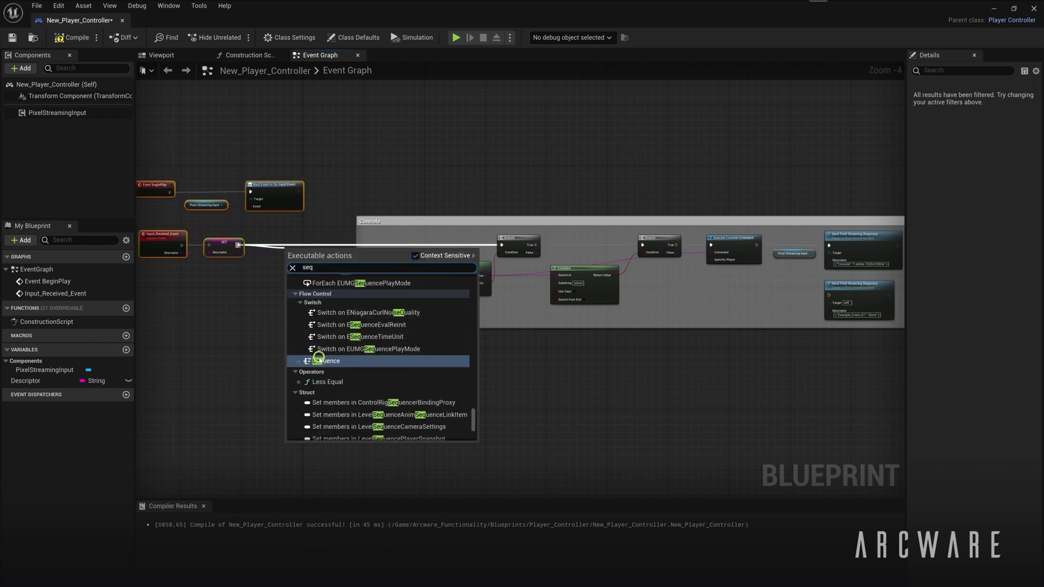
left_click(322, 360)
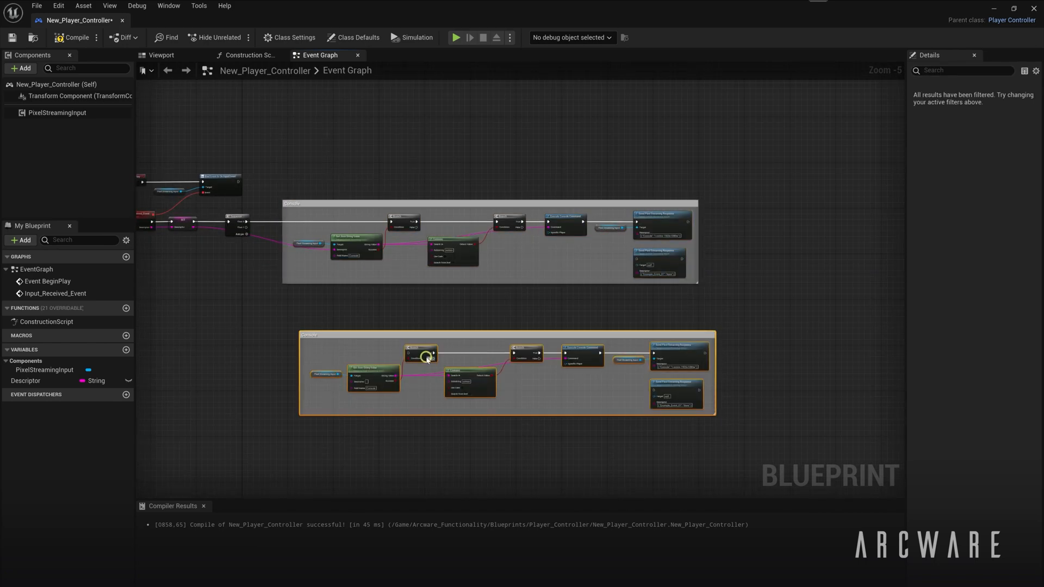
mouse_move(394, 324)
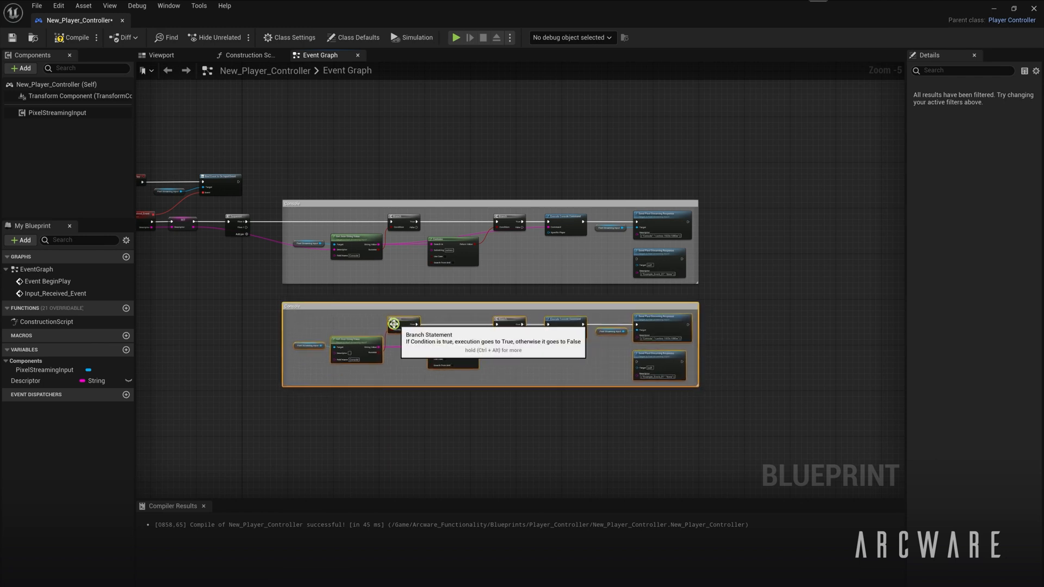
- Change the copied group's Field Name to PrintString and feed its True path into Print String
scroll("up", 3)
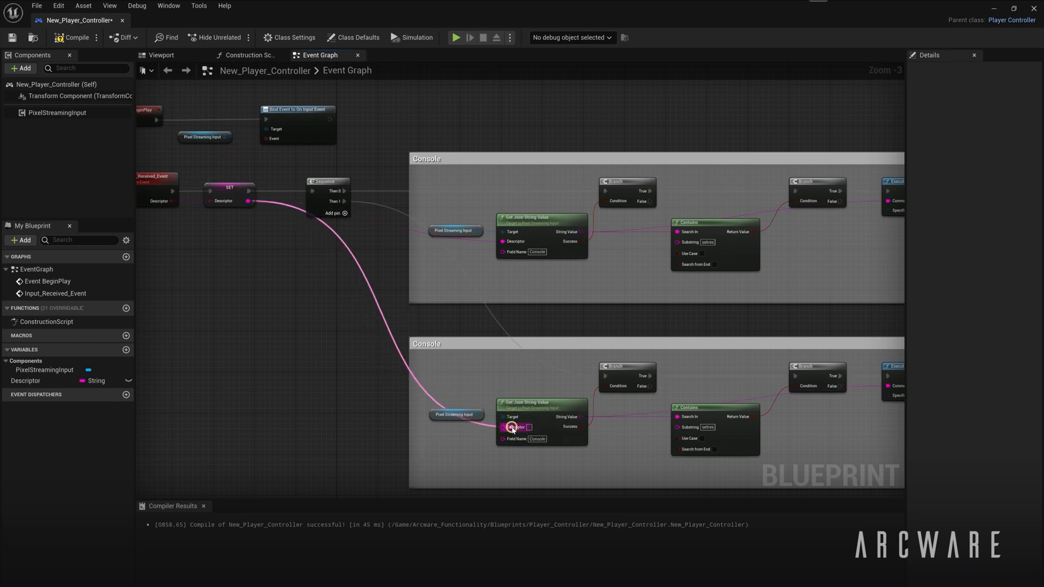
scroll("up", 3)
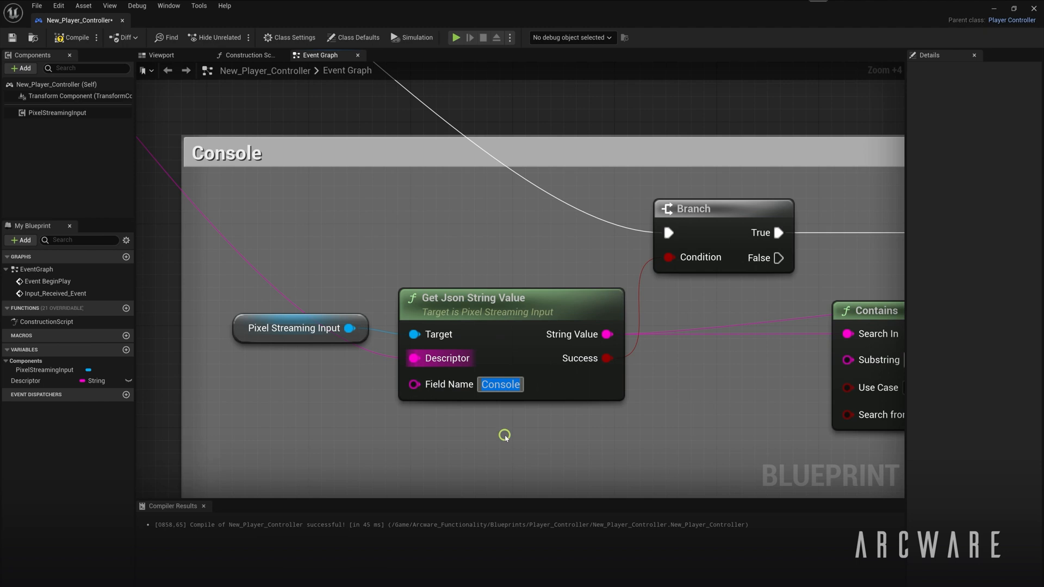
type("Prin")
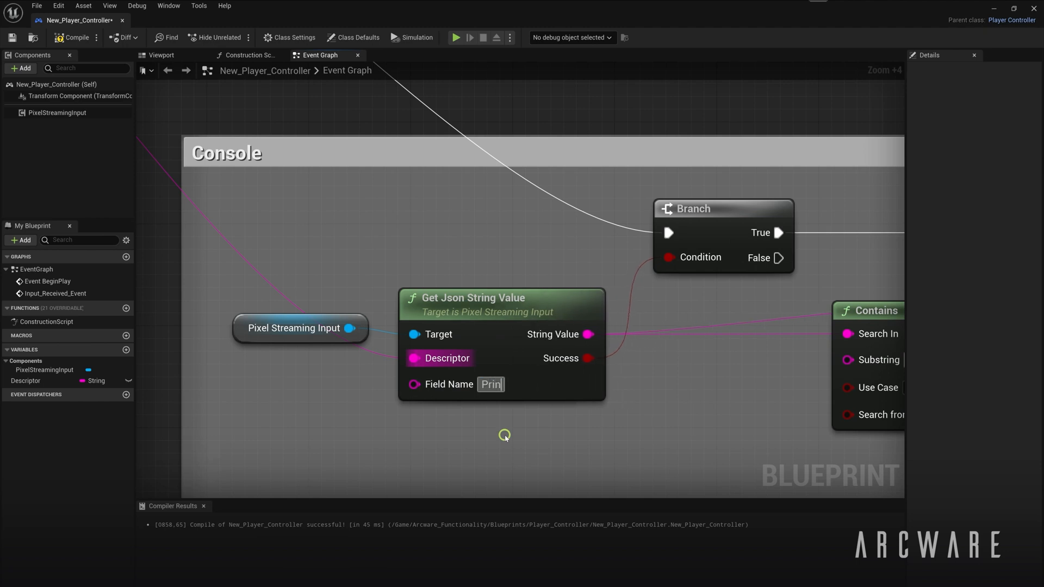
scroll("down", 3)
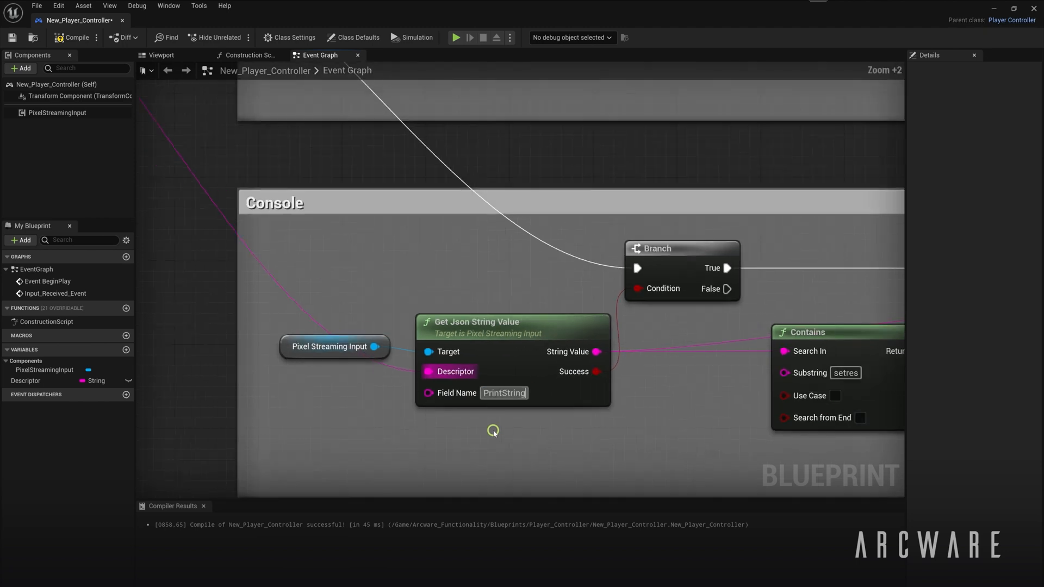
scroll("down", 3)
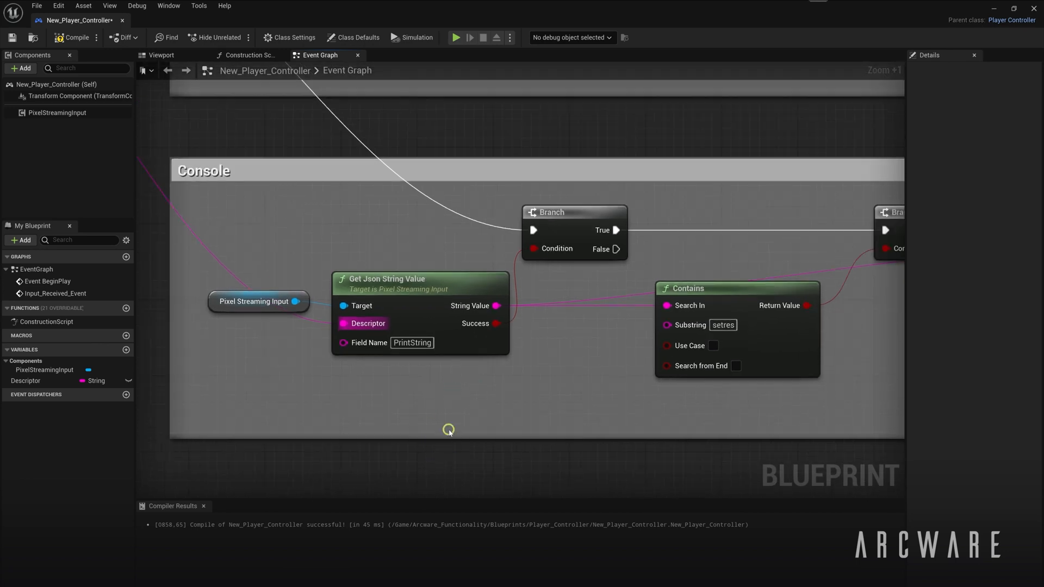
scroll("down", 3)
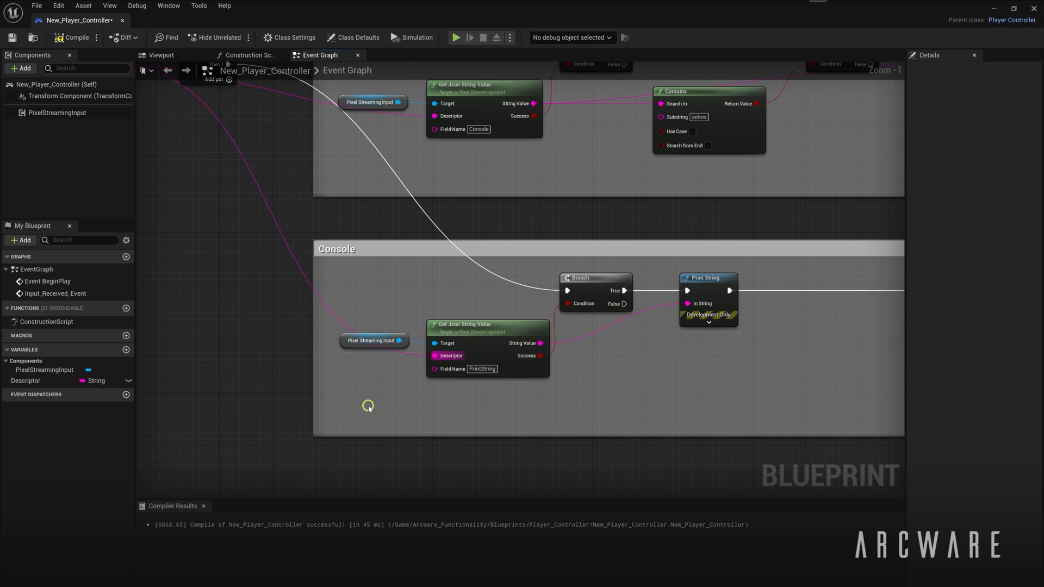
mouse_move(349, 250)
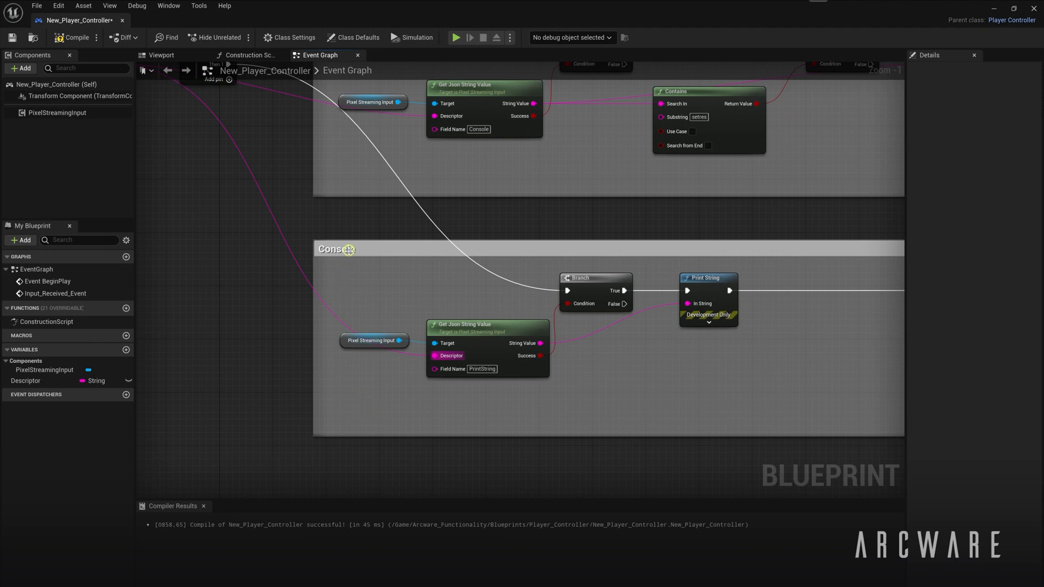
- Rename the lower comment group's title from Console to PrintString
left_click(341, 250)
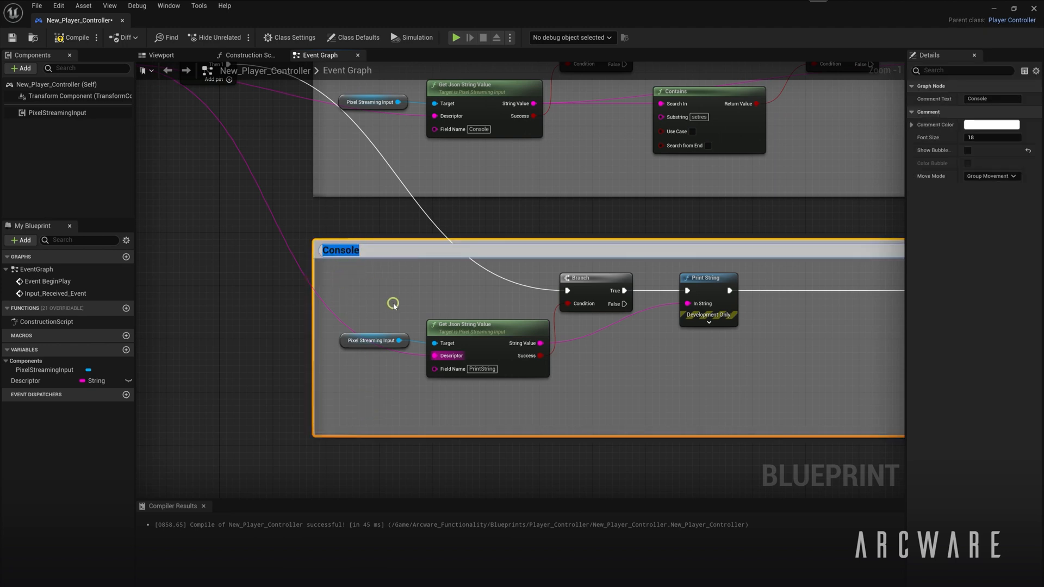
type("PrintString")
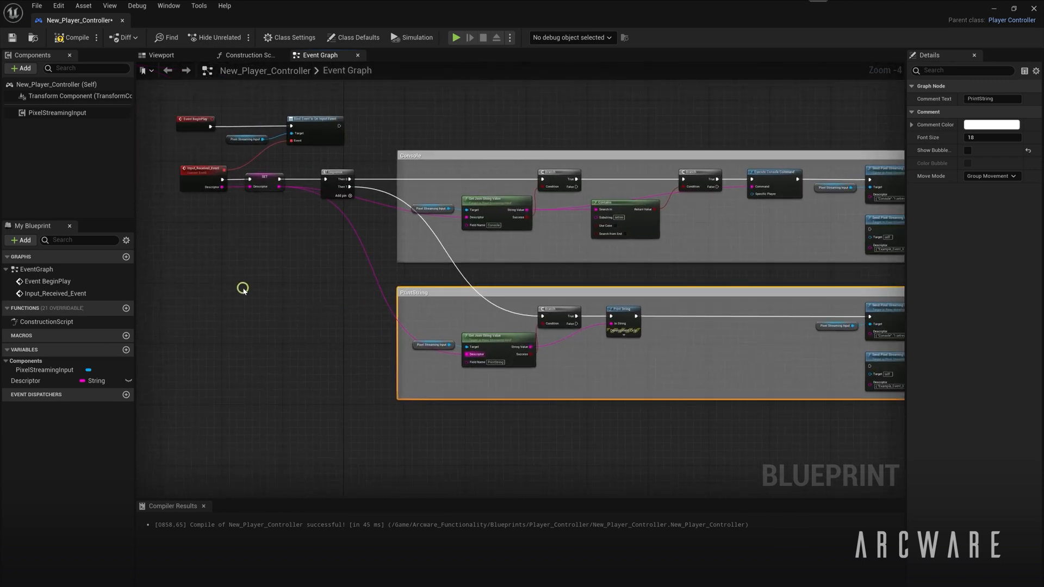
mouse_move(298, 301)
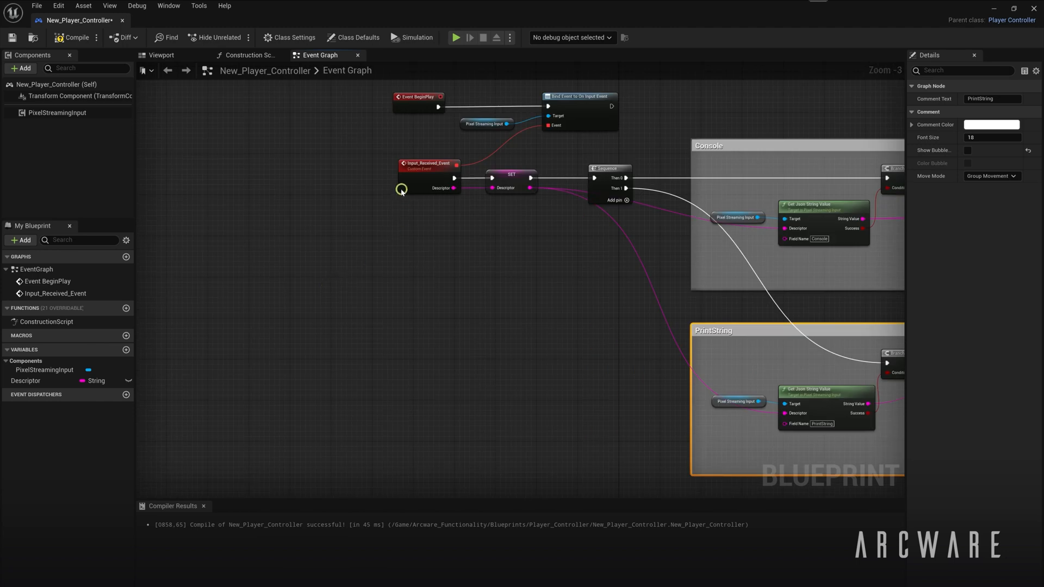
- Add a Keyboard L event whose Pressed pin calls Input Received Event
scroll("up", 3)
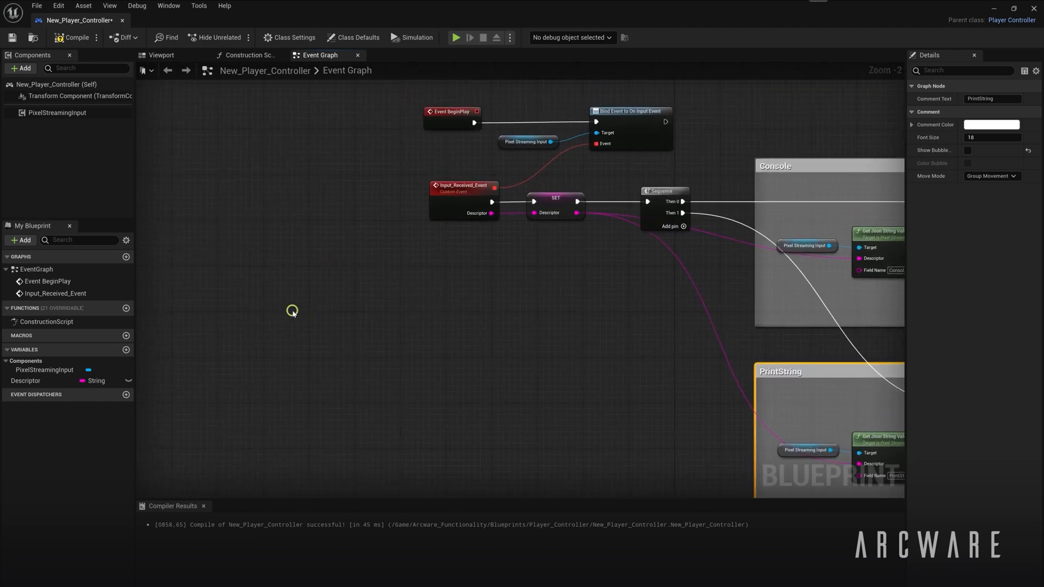
right_click(293, 311)
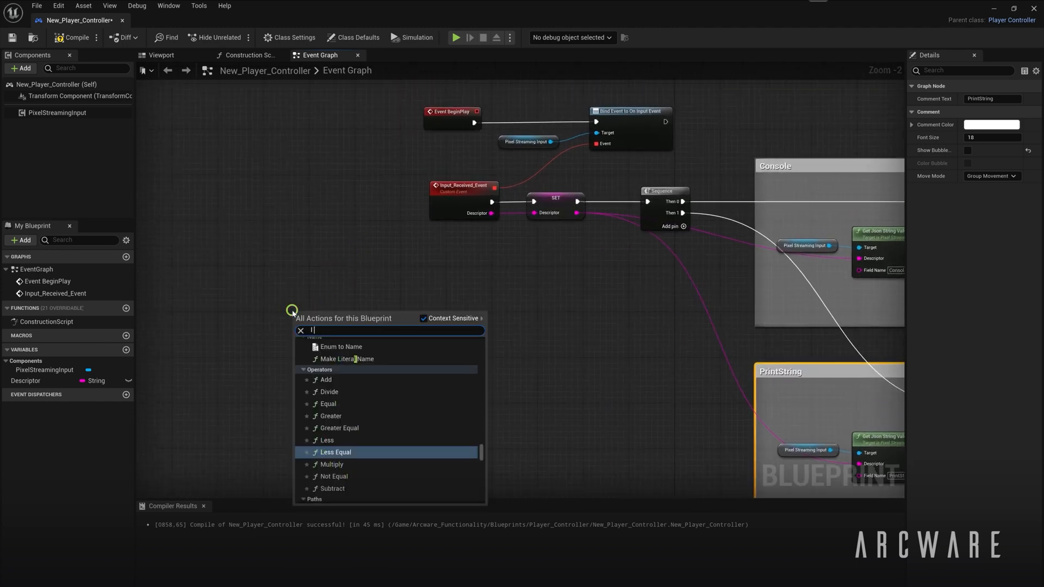
type("keyb")
type("input")
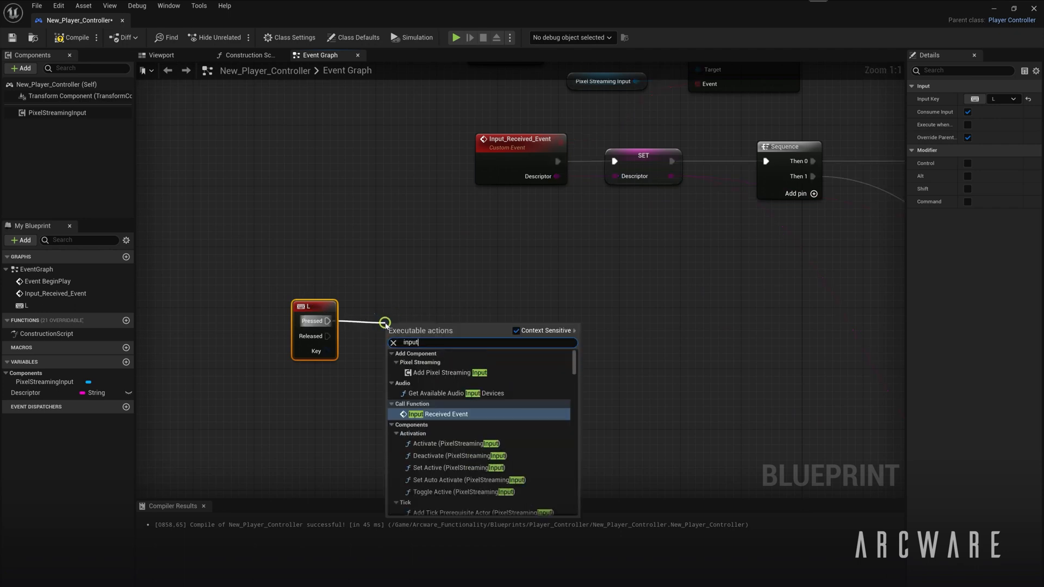
left_click(441, 413)
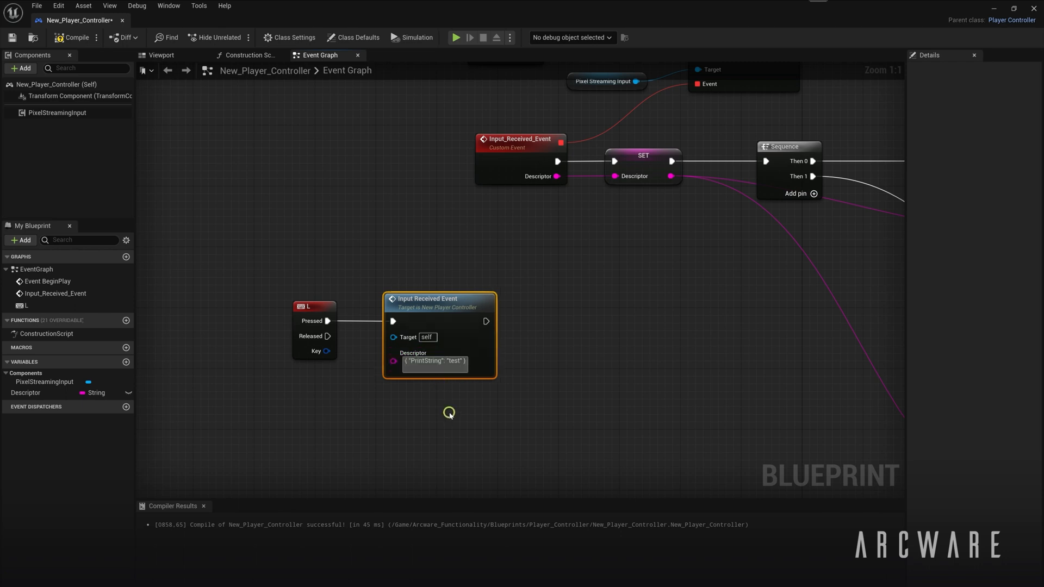
- Set the call's descriptor to { "PrintString": "test" } and compile the Blueprint
scroll("up", 3)
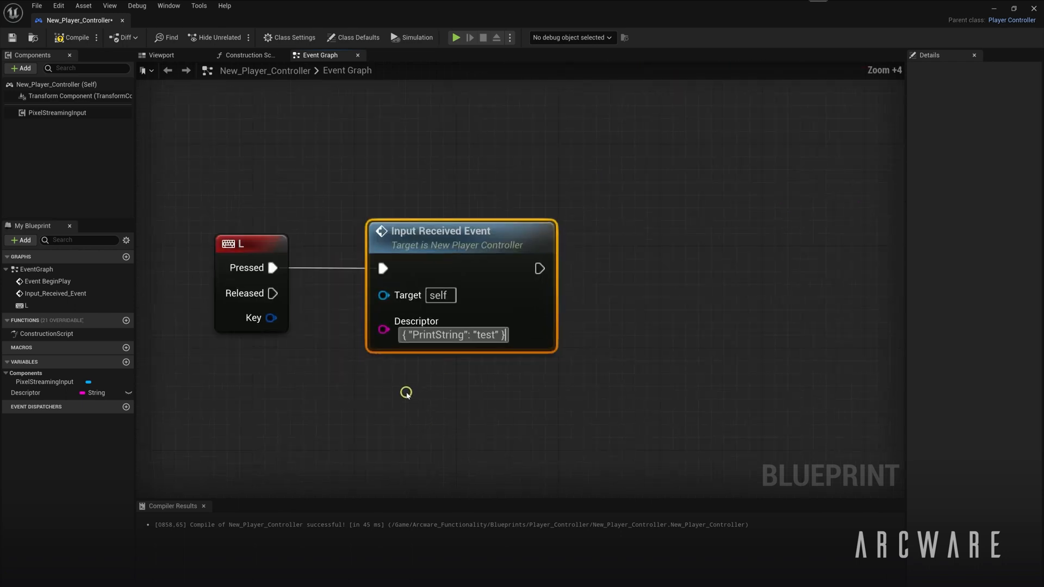
scroll("up", 3)
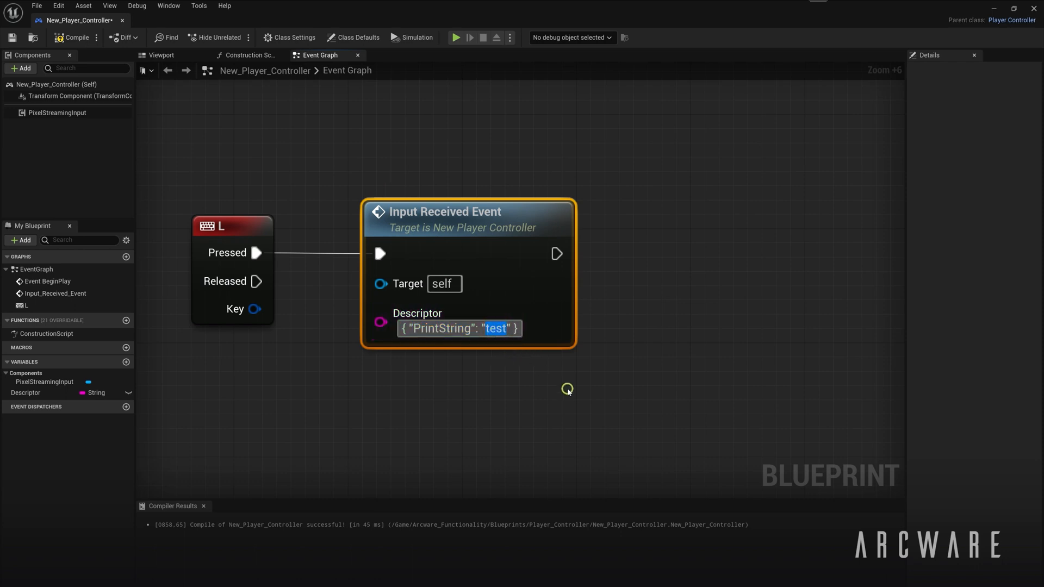
left_click(567, 390)
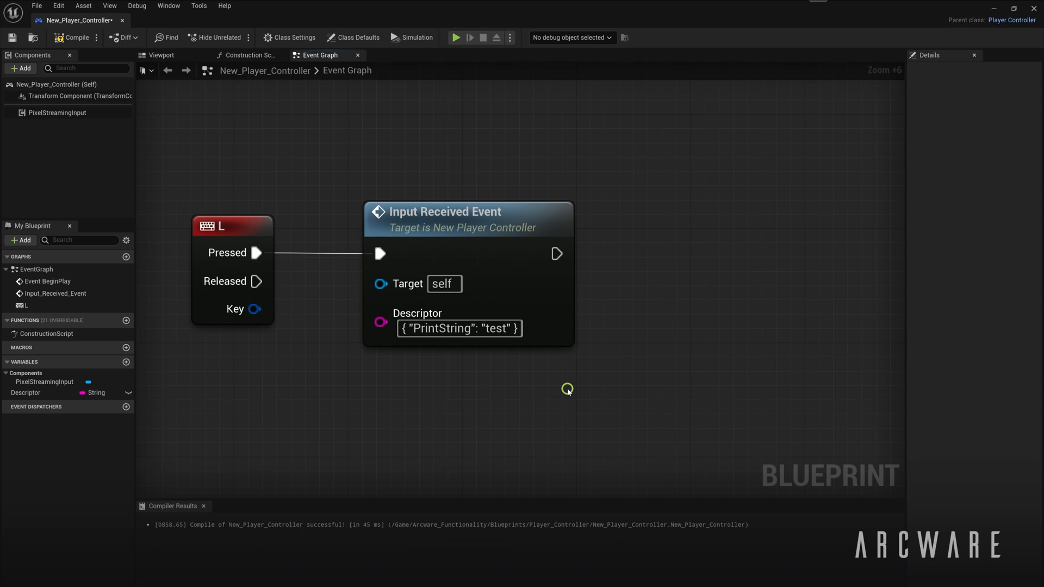
scroll("down", 3)
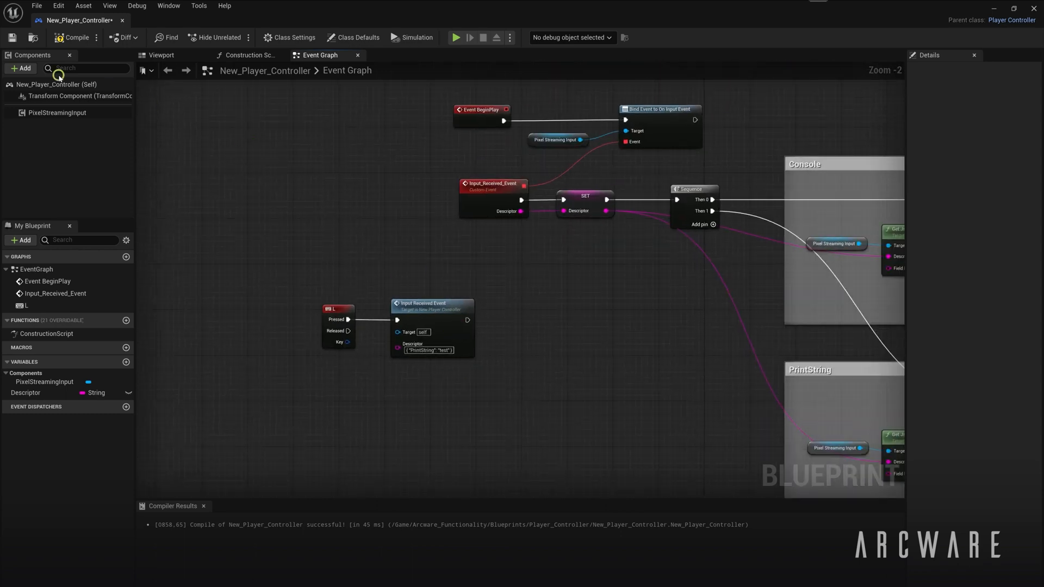
mouse_move(455, 37)
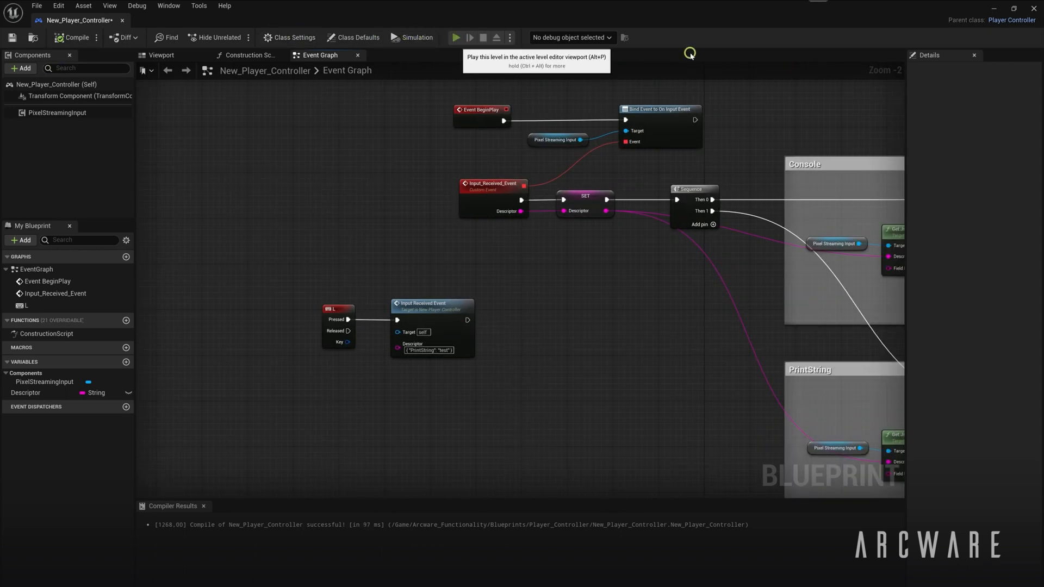
left_click(456, 37)
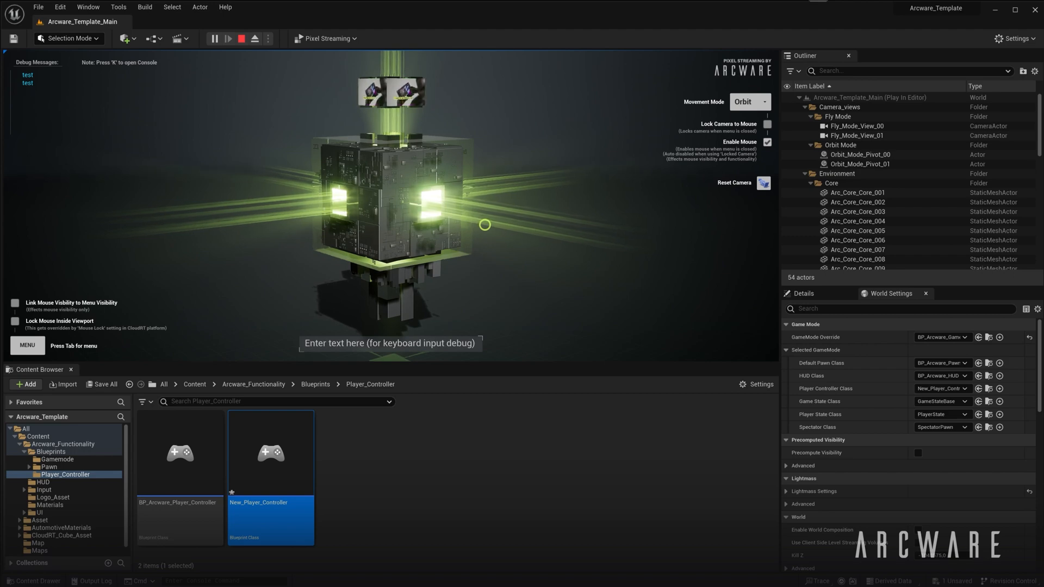
left_click(242, 38)
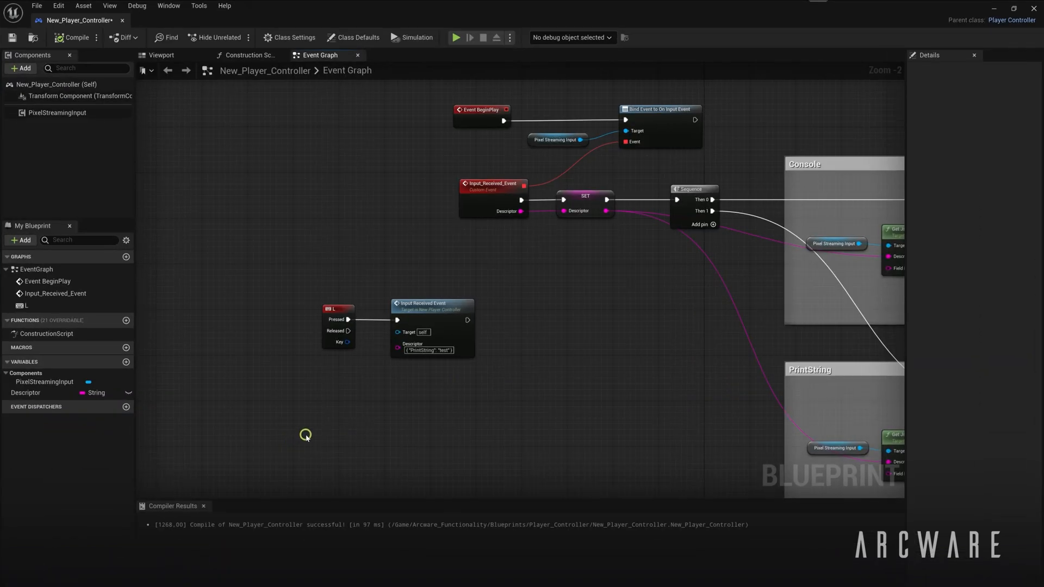
scroll("down", 3)
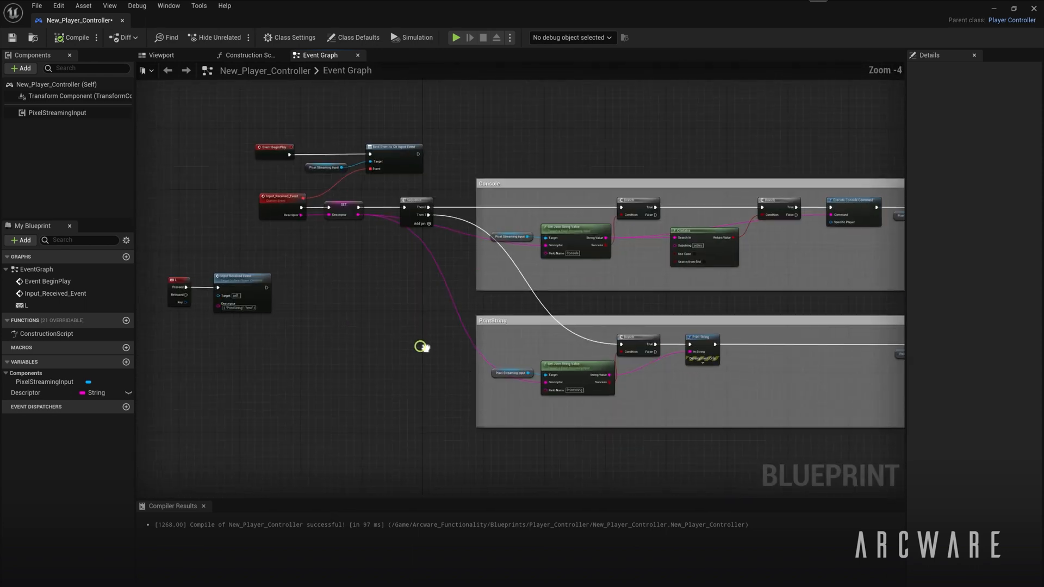